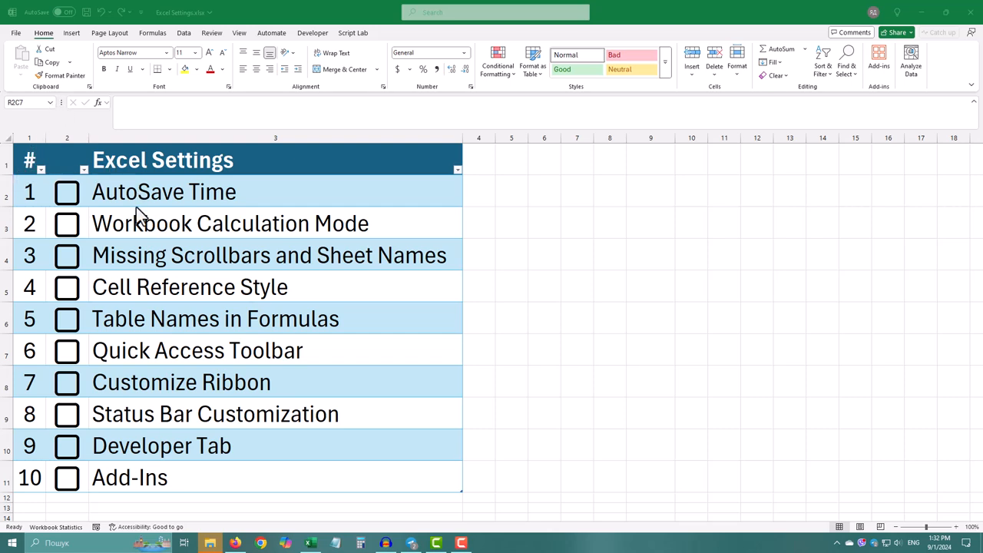
pyautogui.moveTo(92, 215)
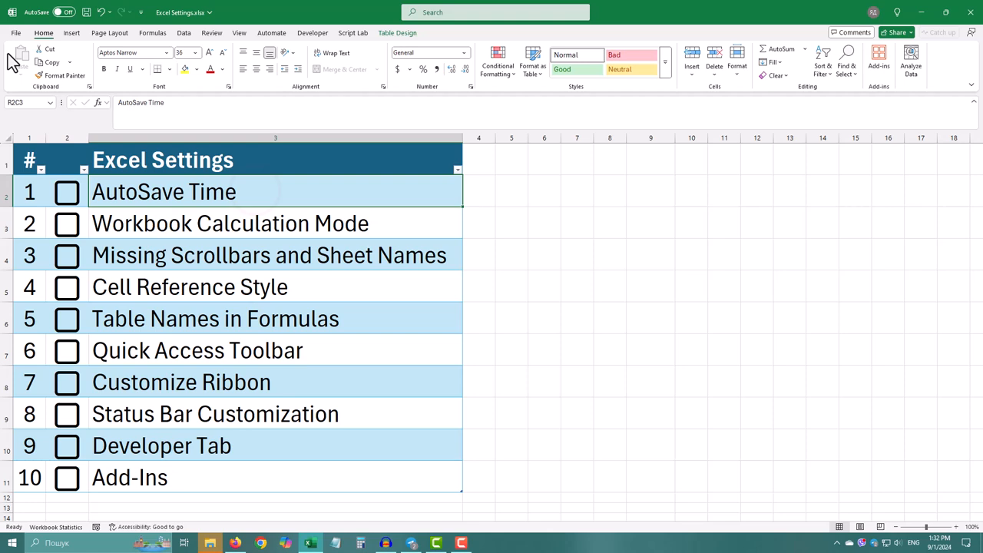
# - Review the AutoRecover interval in Excel Options' Save settings, keeping the settings
pyautogui.click(15, 32)
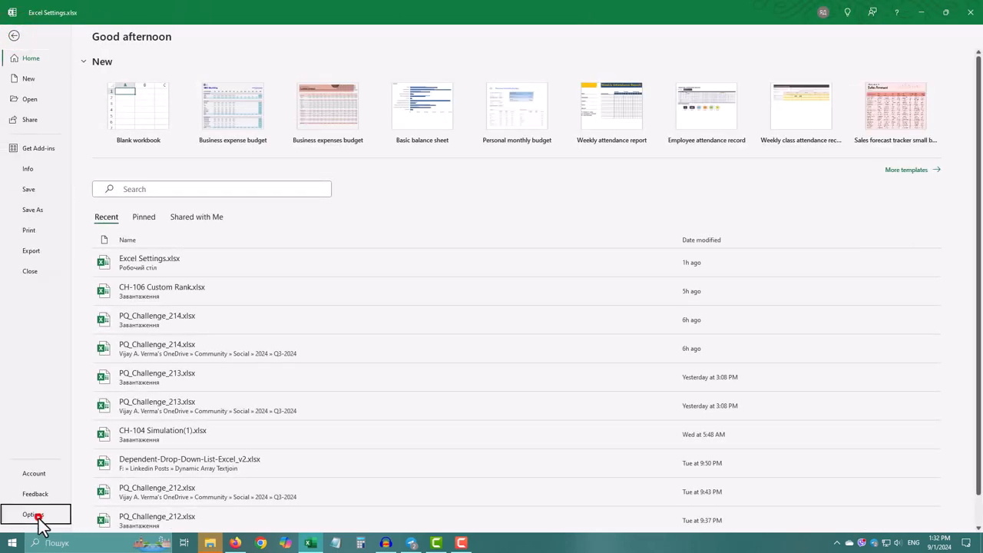
pyautogui.click(32, 514)
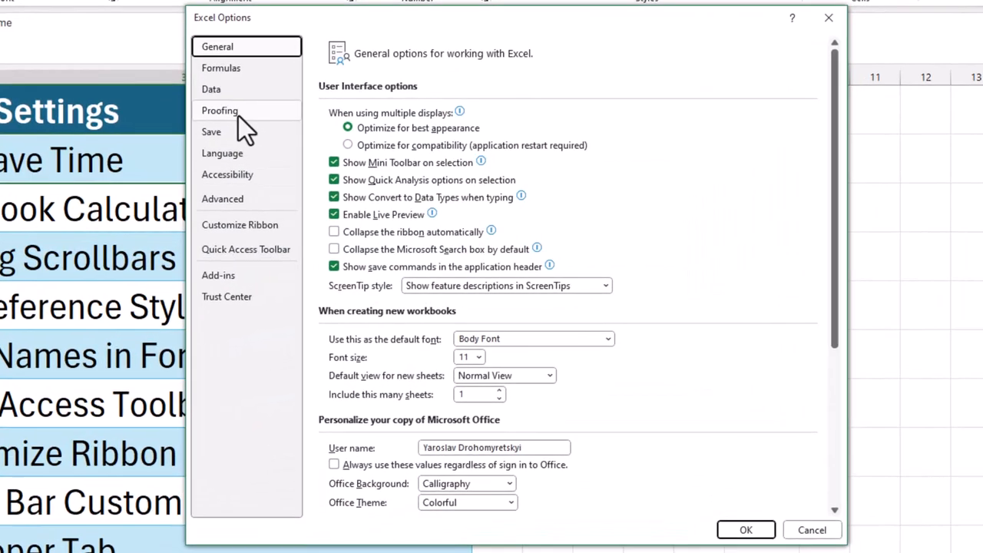
pyautogui.click(212, 131)
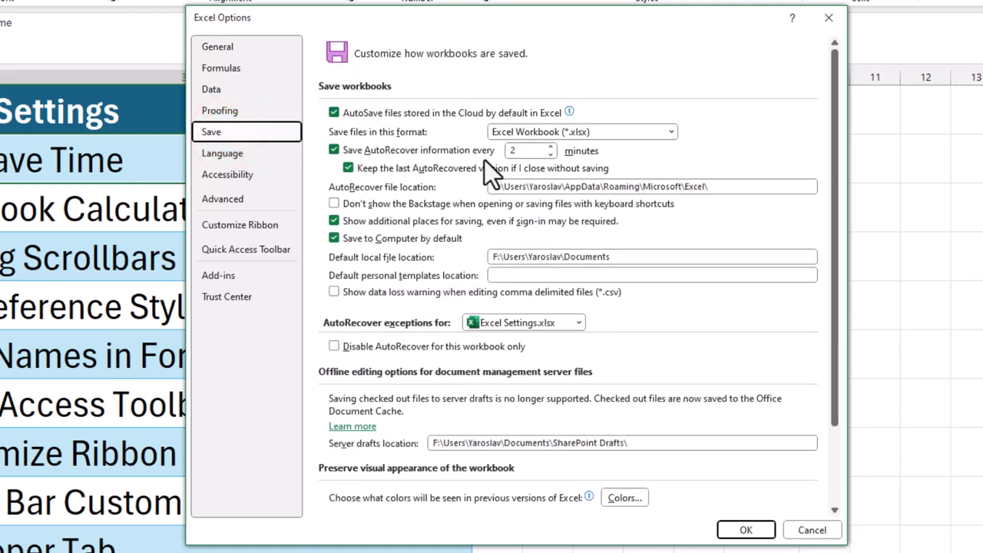
pyautogui.click(550, 147)
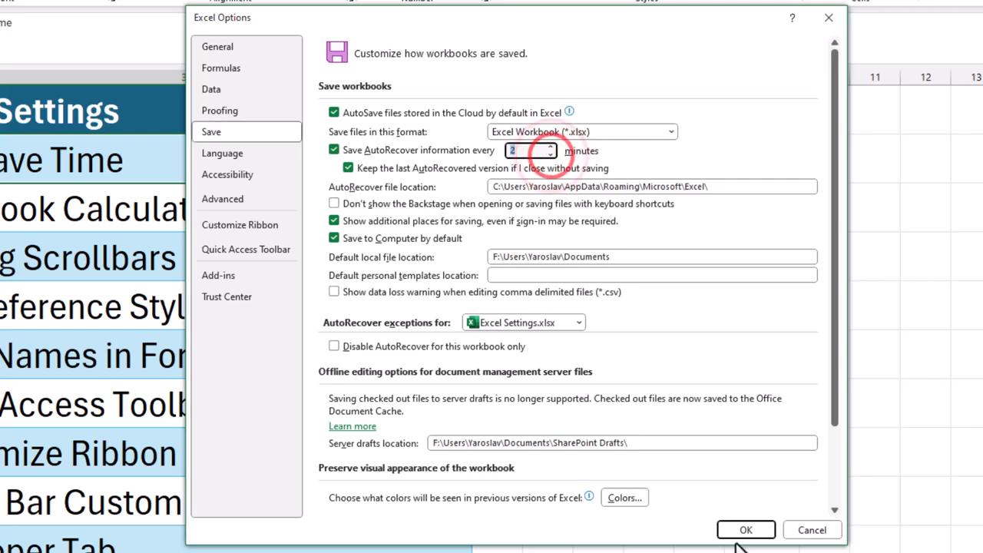
pyautogui.click(745, 529)
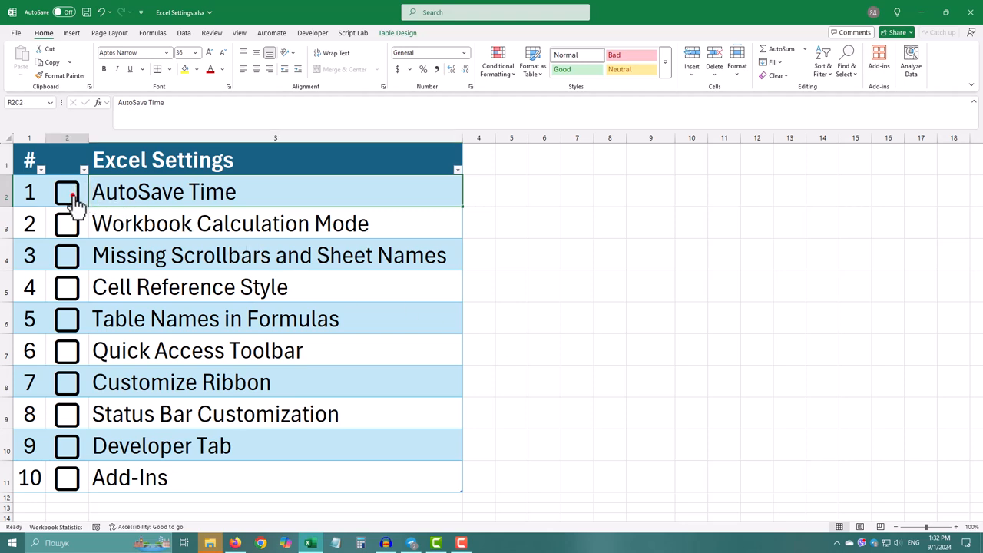
# - Tick AutoSave Time and enter a =SUM formula over the # column
pyautogui.click(67, 192)
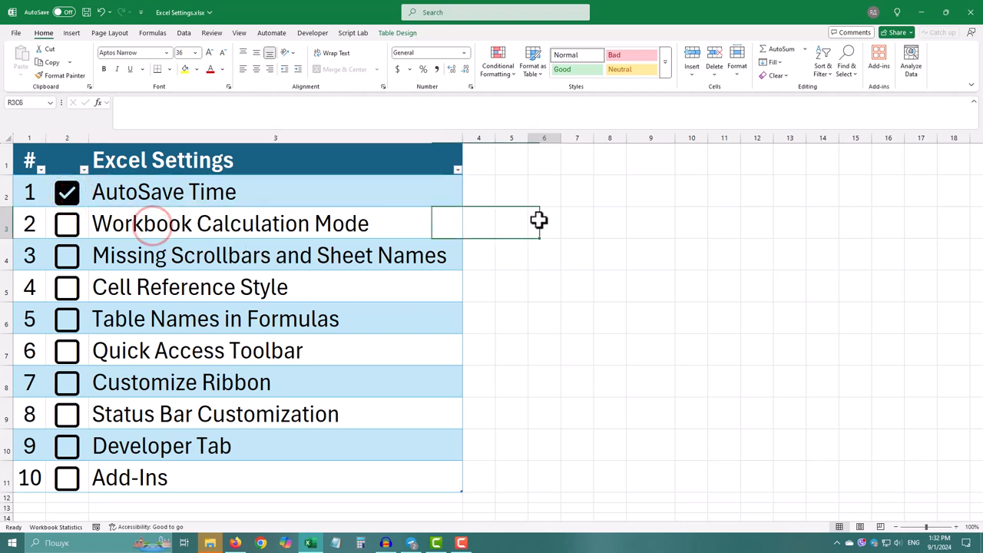
pyautogui.write('=sum')
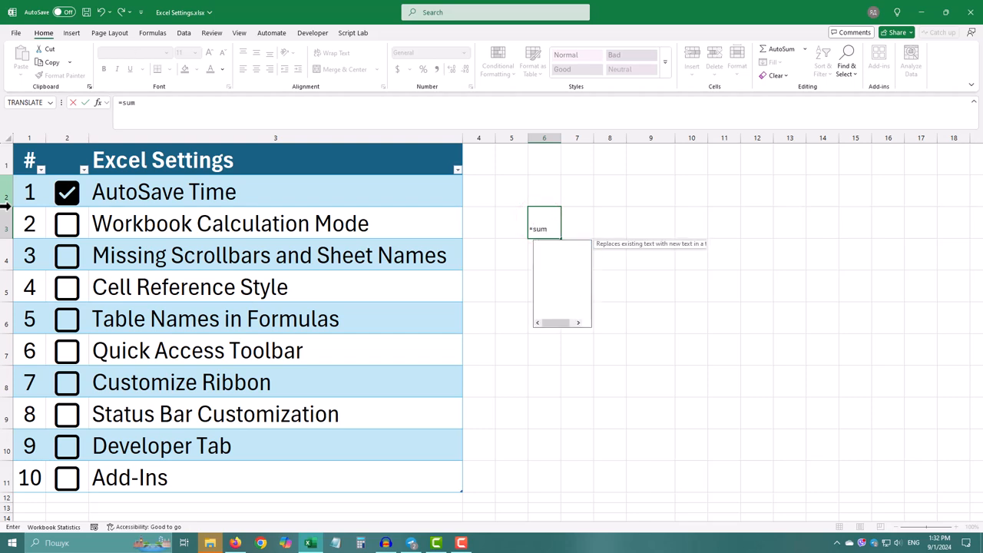
pyautogui.click(29, 160)
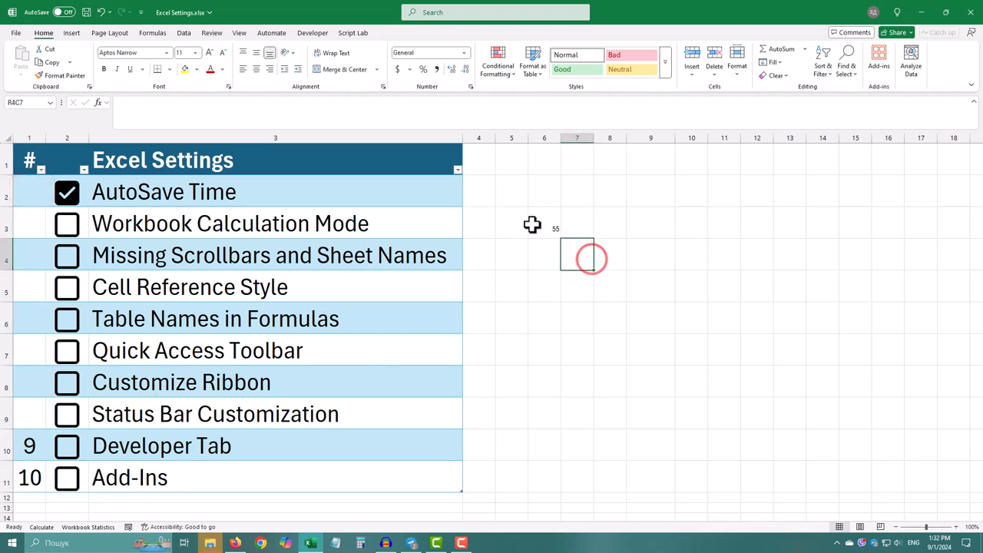
# - Inspect the total's formula and set Calculation Options to Automatic
pyautogui.click(544, 224)
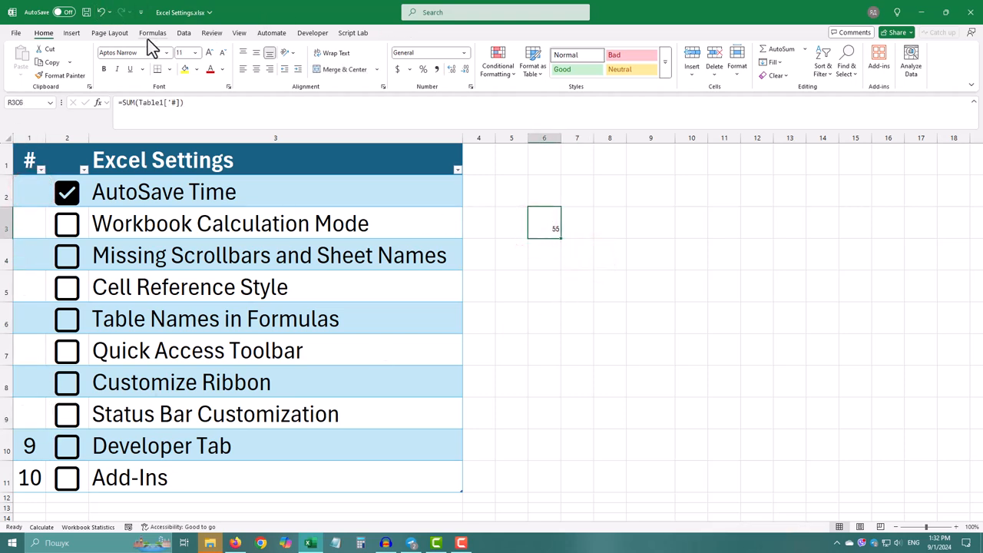
pyautogui.click(152, 32)
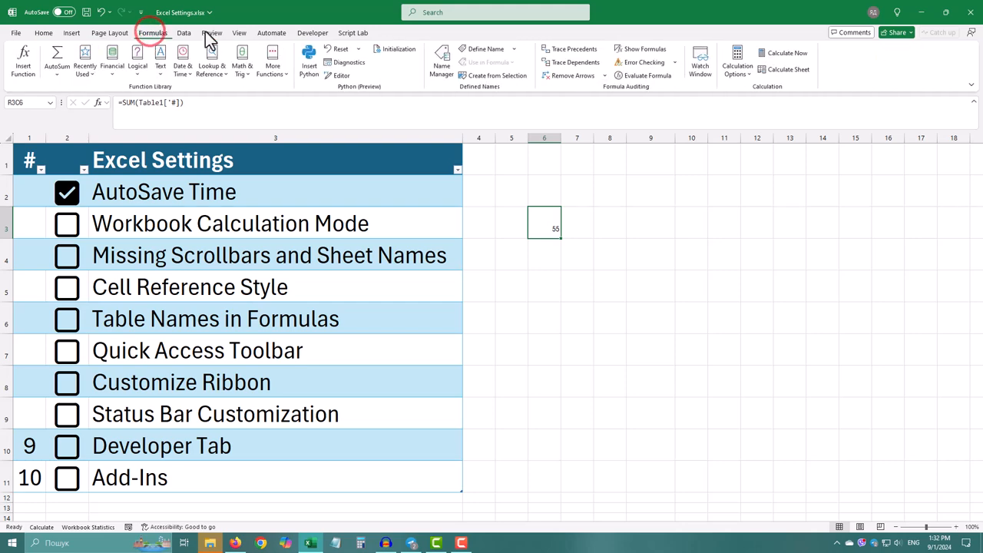
pyautogui.click(737, 65)
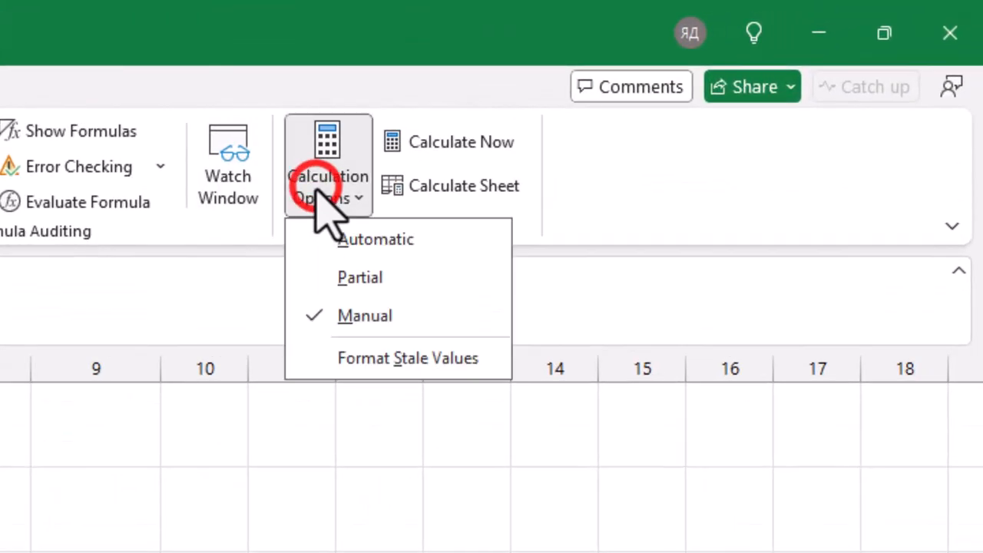
pyautogui.moveTo(392, 295)
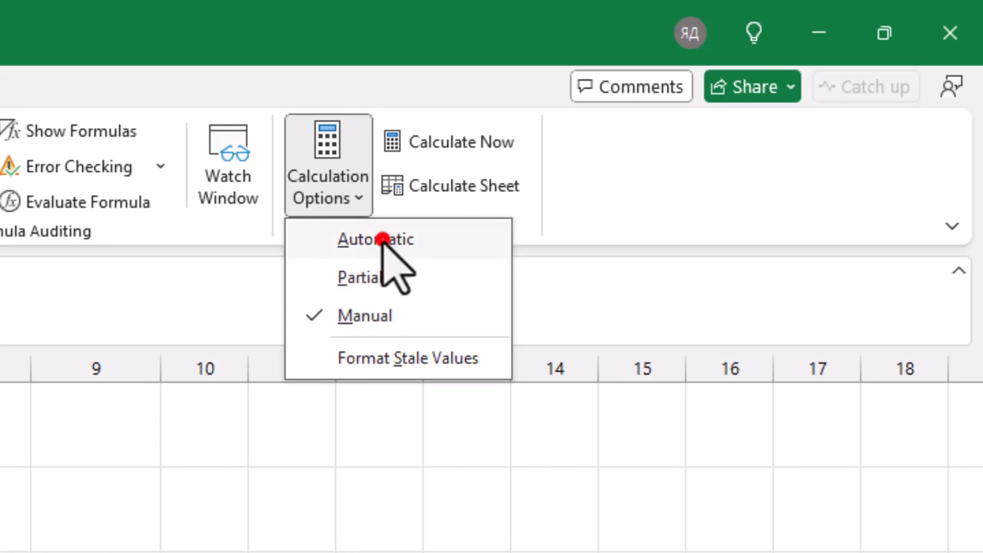
pyautogui.click(374, 238)
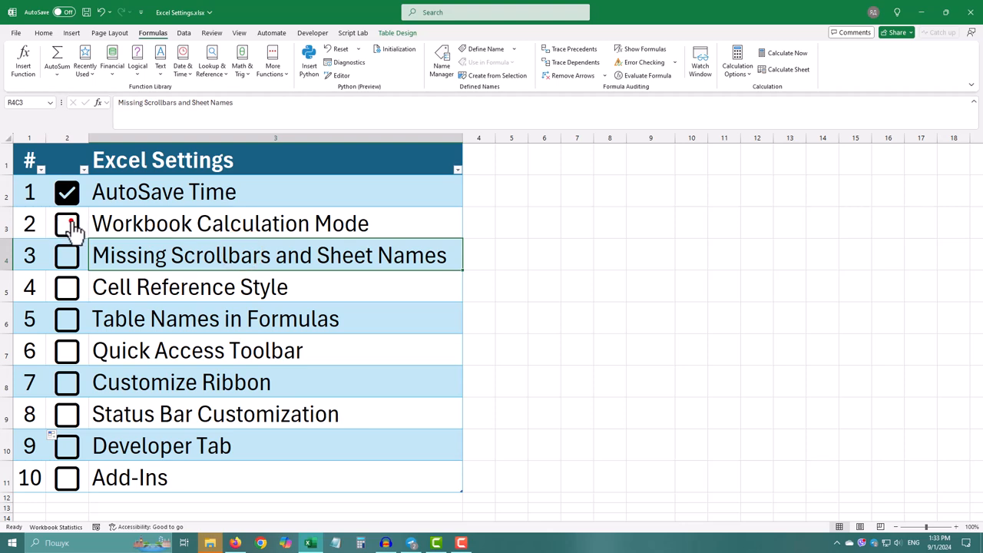
# - Tick Workbook Calculation Mode, then re-enable horizontal and vertical scroll bars and sheet tabs
pyautogui.click(67, 224)
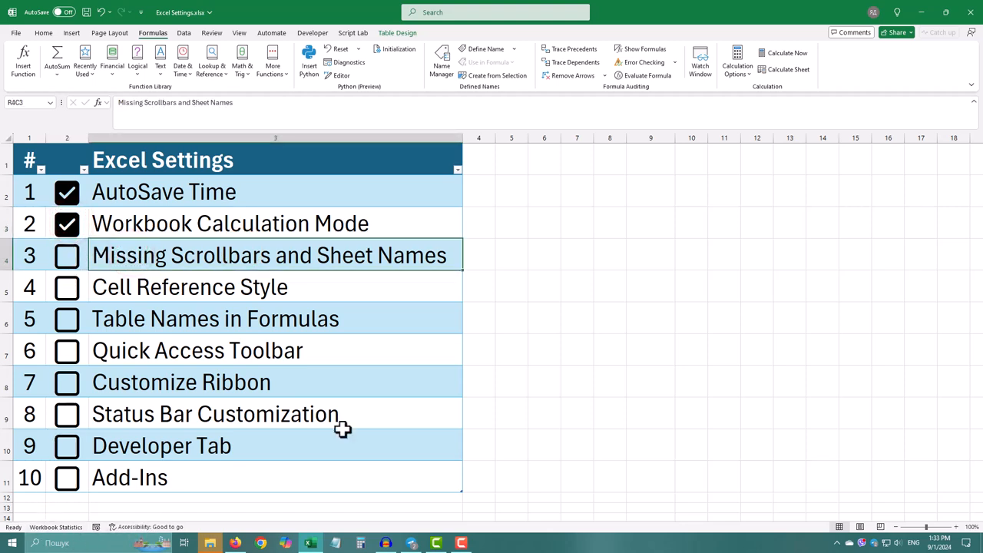
pyautogui.moveTo(930, 371)
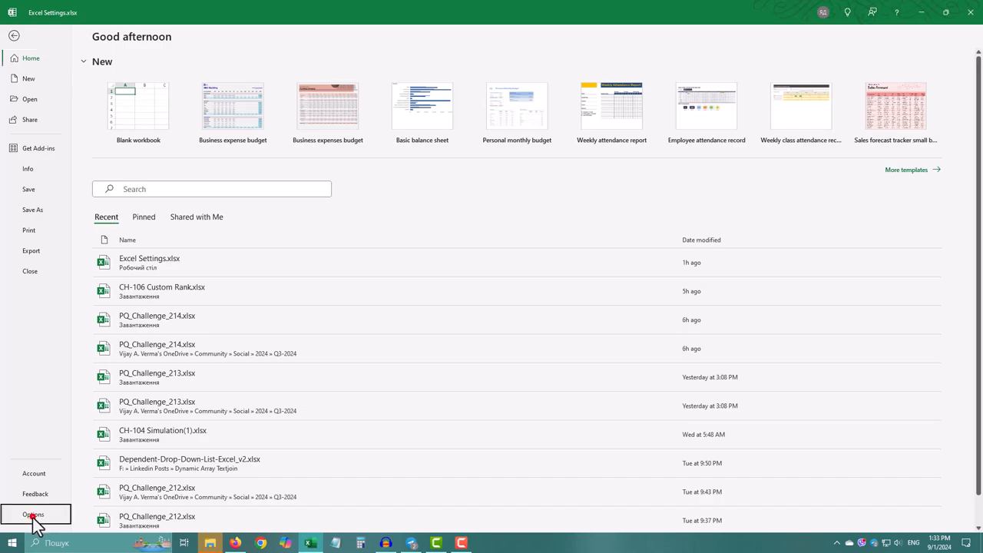
pyautogui.click(33, 514)
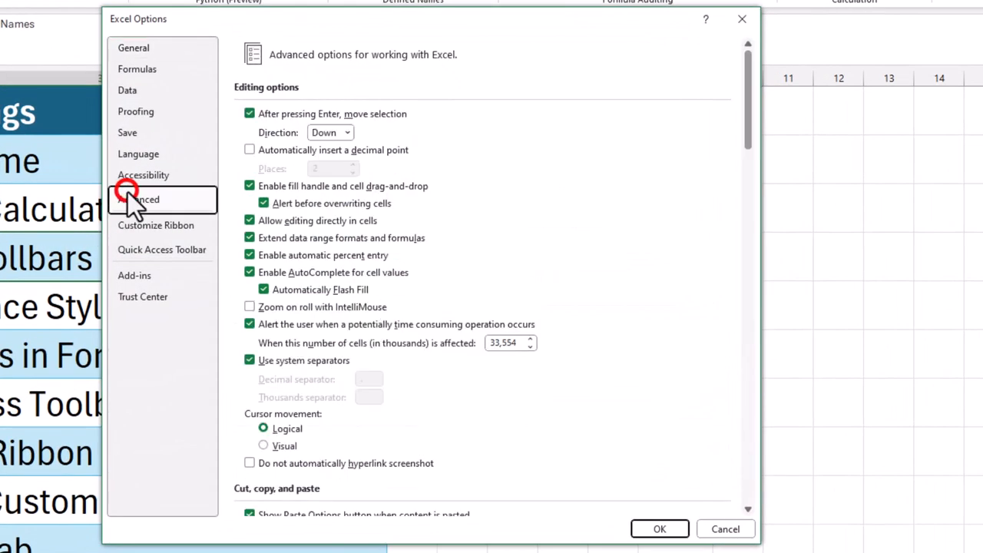
pyautogui.scroll(-3)
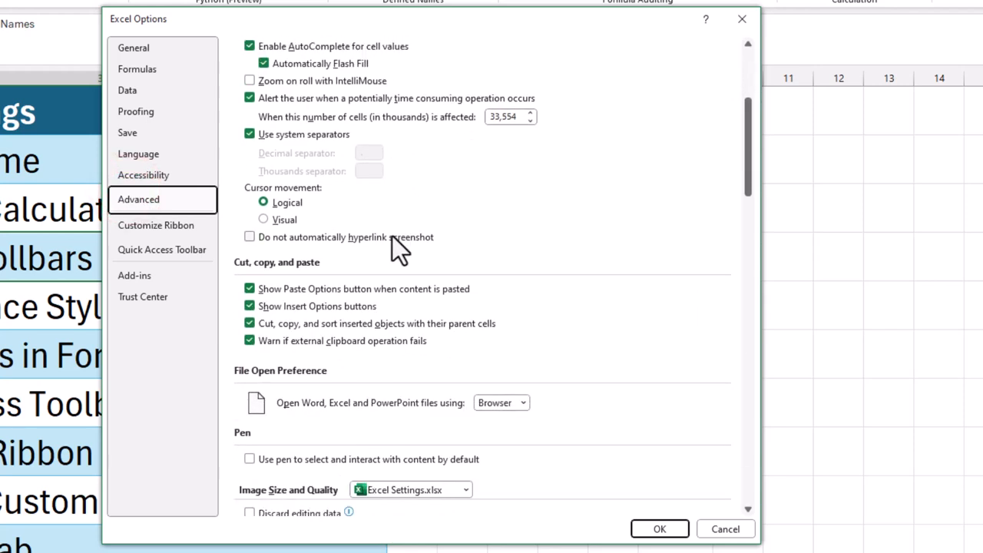
pyautogui.scroll(-3)
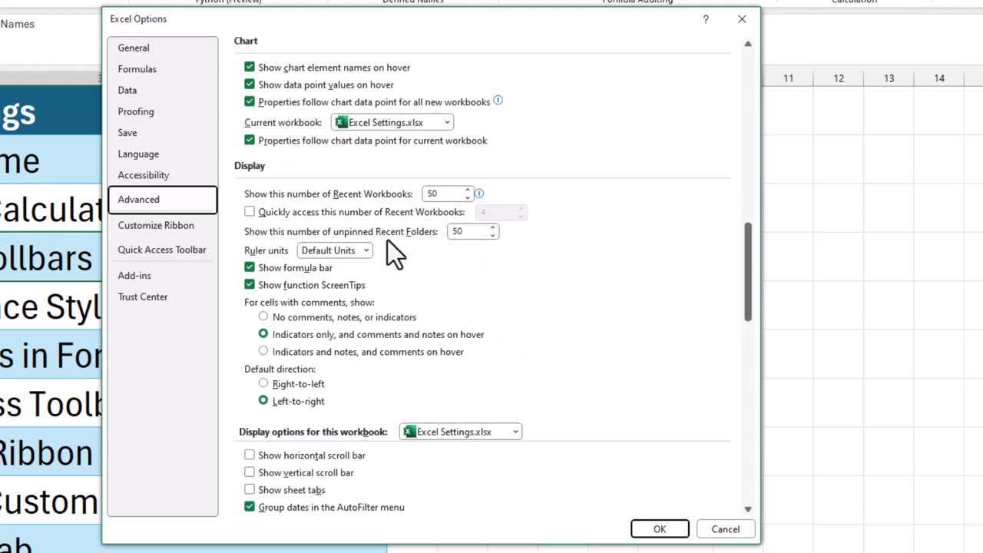
pyautogui.click(249, 454)
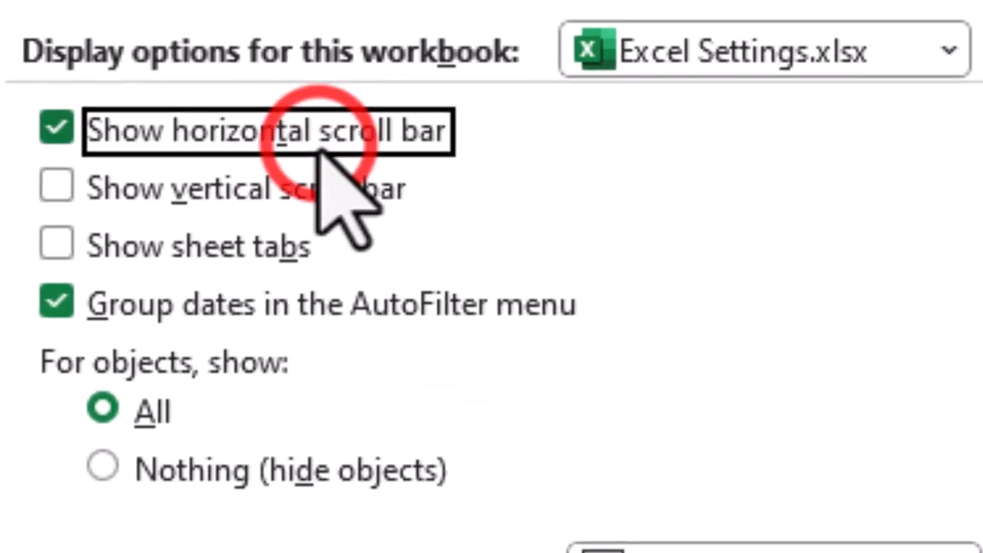
pyautogui.click(55, 187)
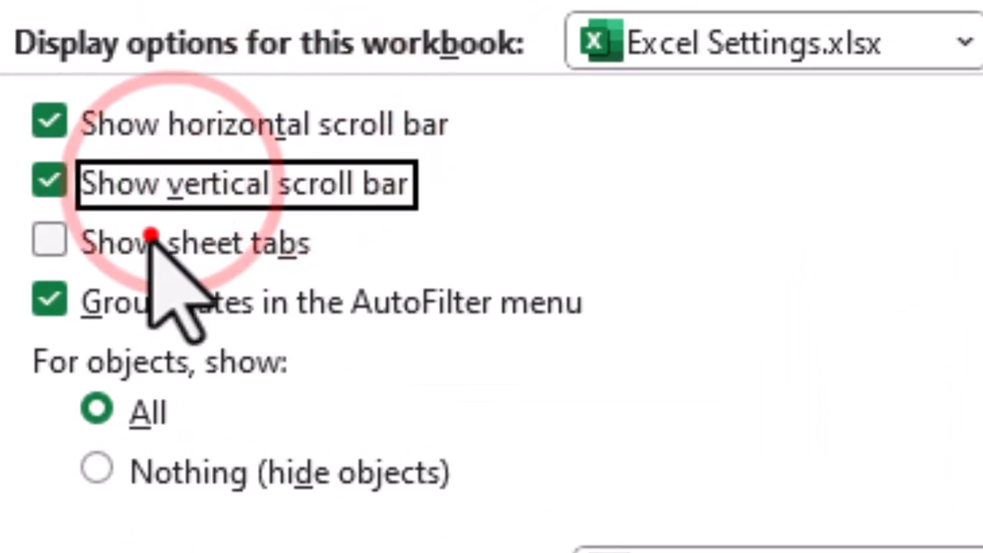
pyautogui.click(49, 242)
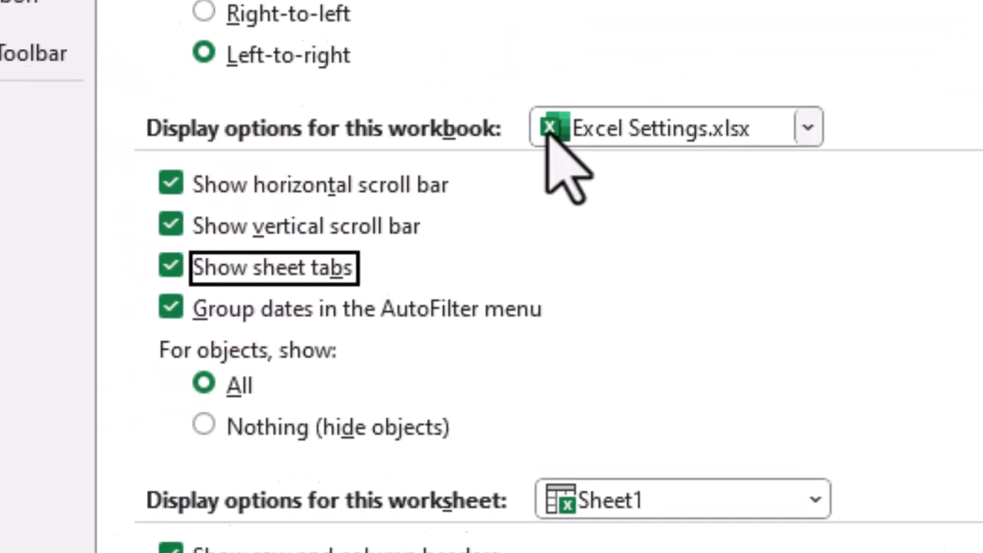
pyautogui.click(642, 431)
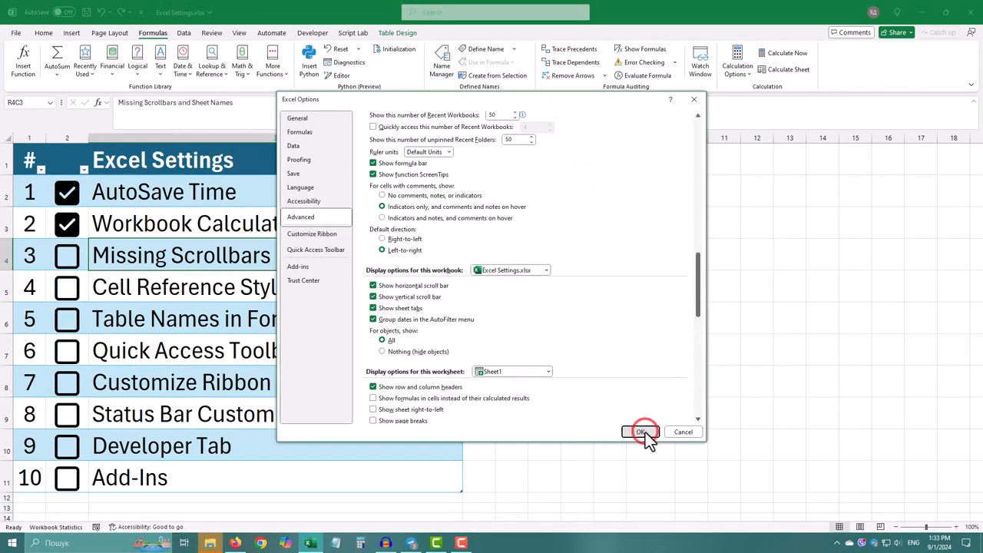
pyautogui.click(642, 431)
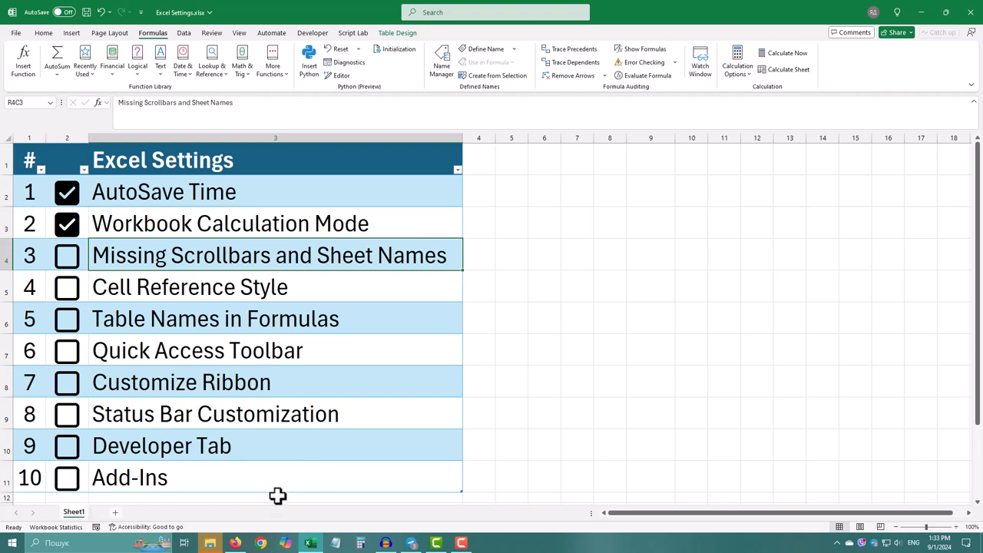
pyautogui.moveTo(961, 501)
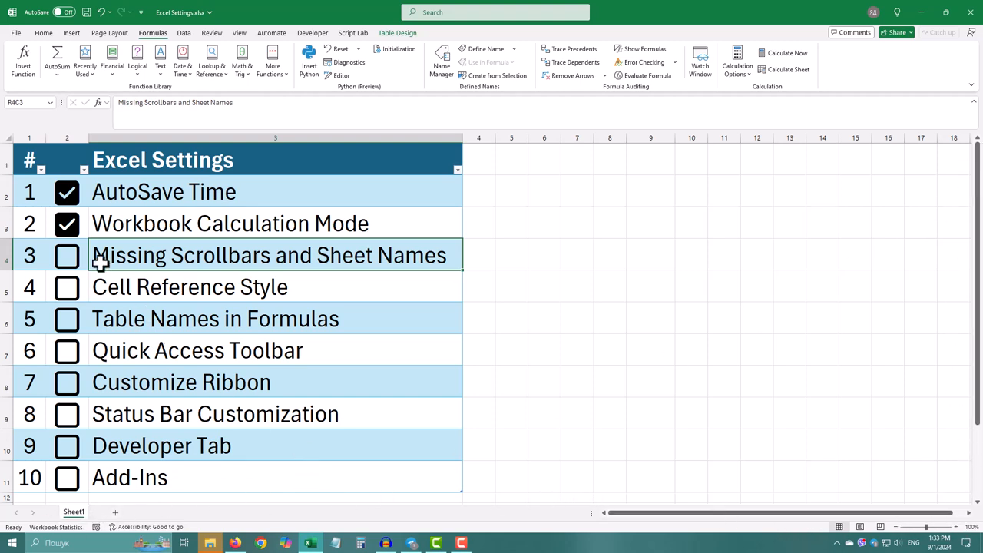
# - Tick Missing Scrollbars, turn off R1C1 reference style, and tick Cell Reference Style
pyautogui.click(67, 255)
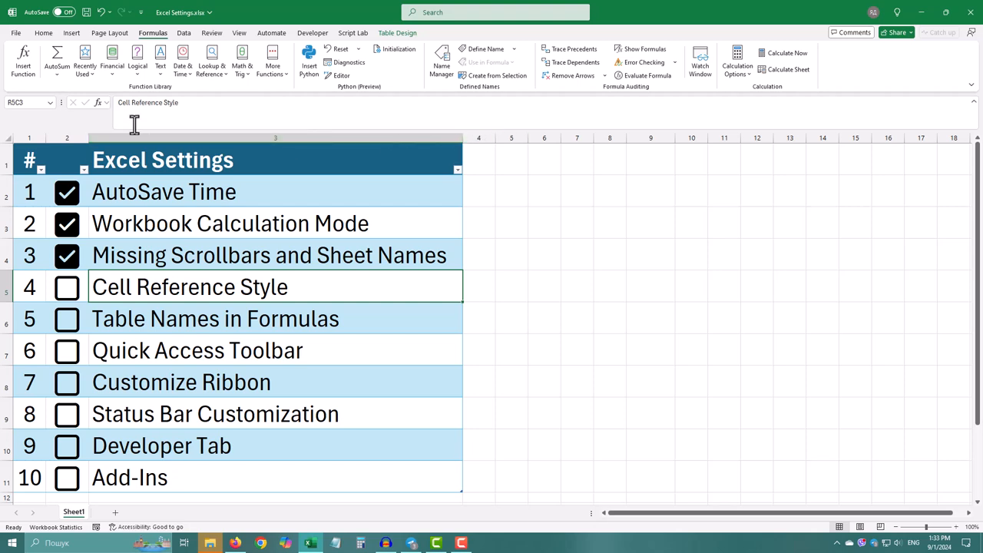
pyautogui.click(544, 223)
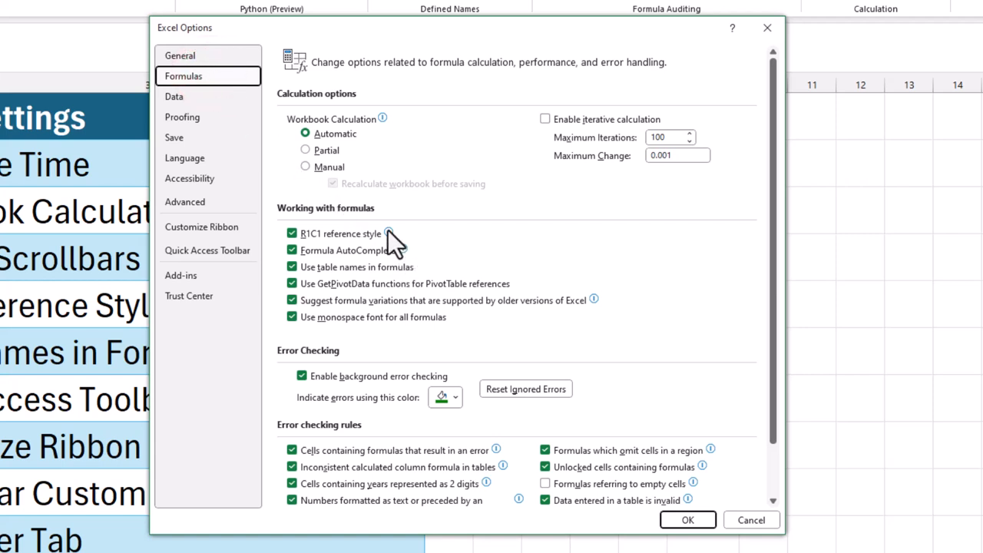
pyautogui.moveTo(388, 234)
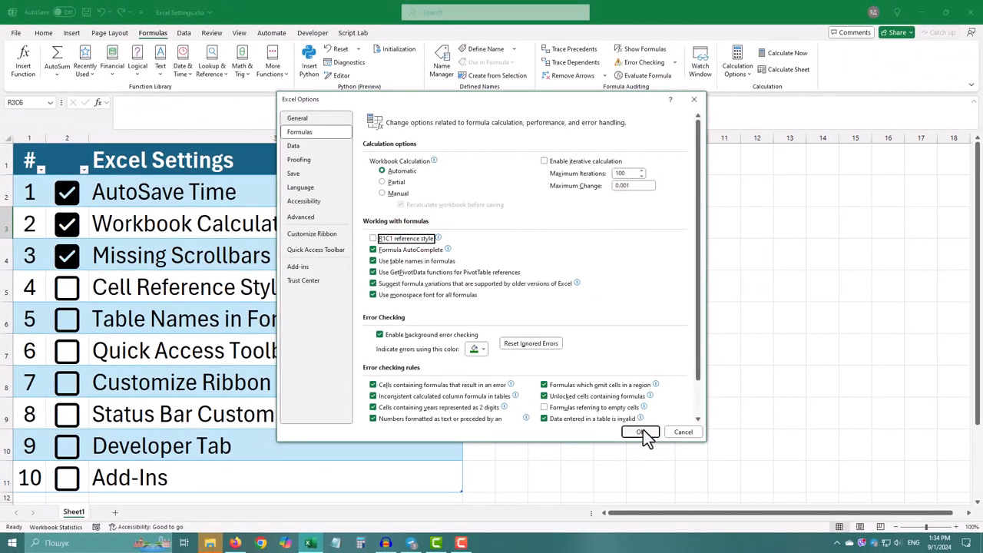
pyautogui.click(640, 431)
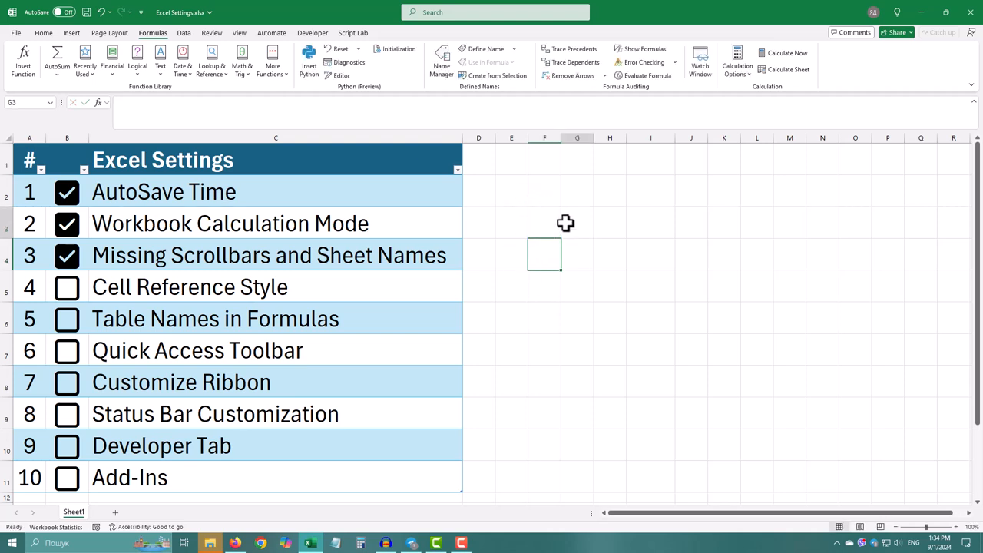
pyautogui.click(67, 287)
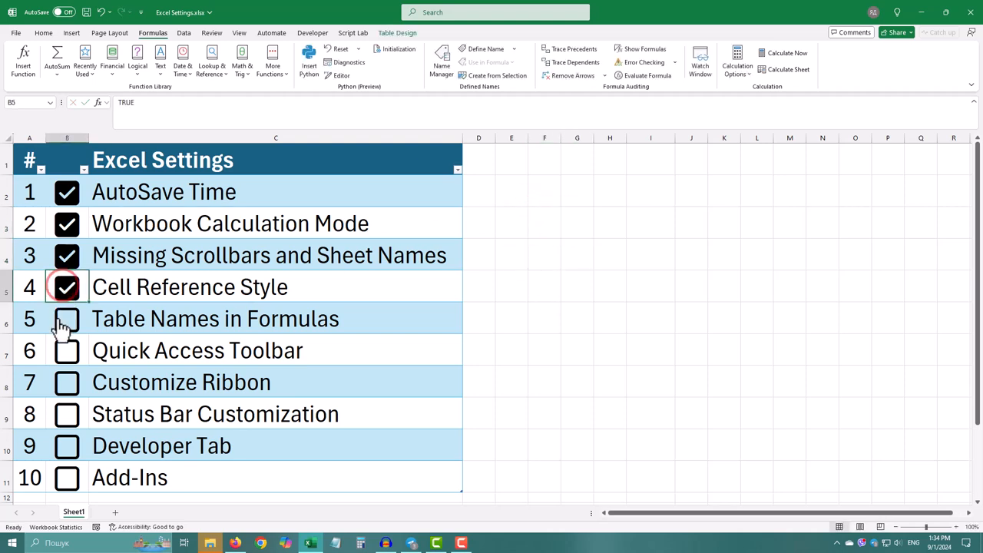
pyautogui.click(67, 287)
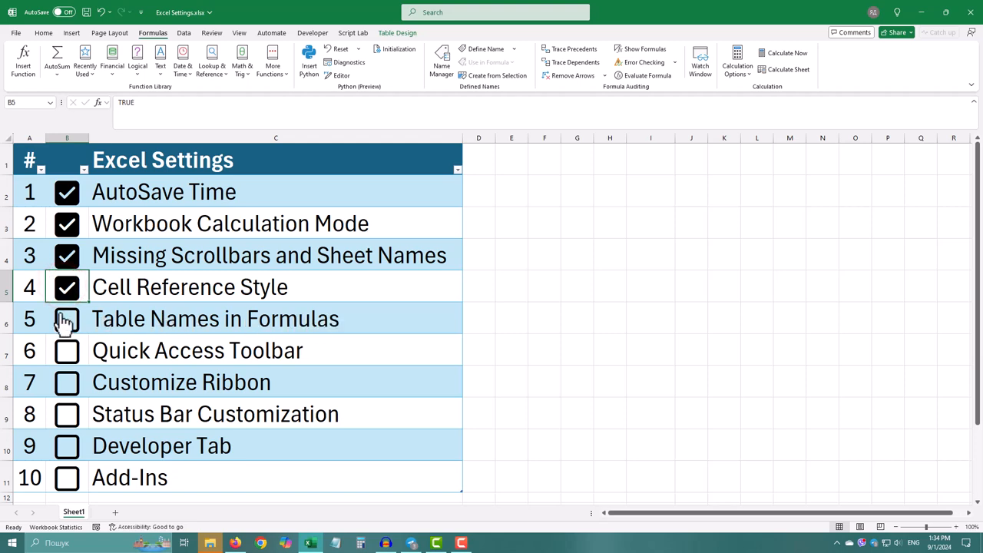
pyautogui.click(67, 319)
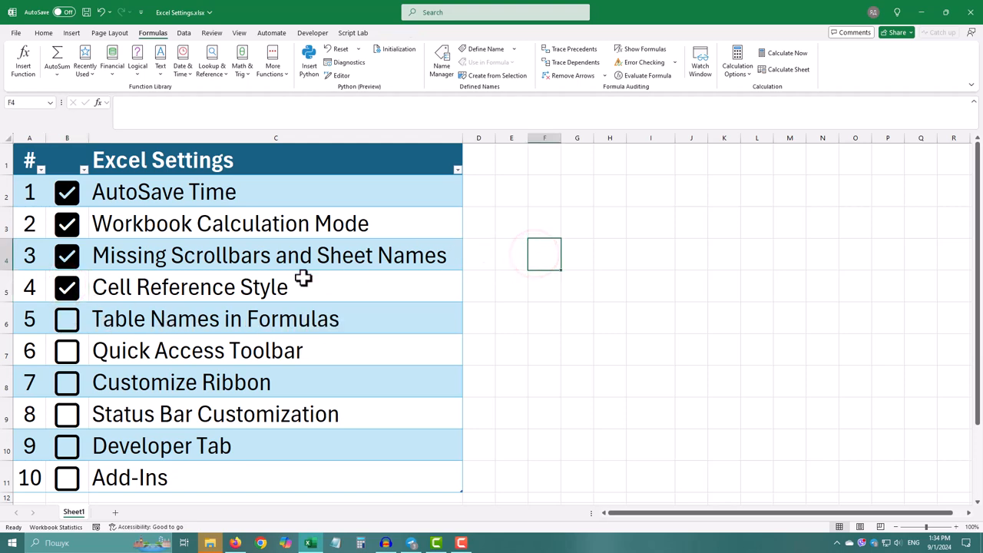
pyautogui.moveTo(7, 54)
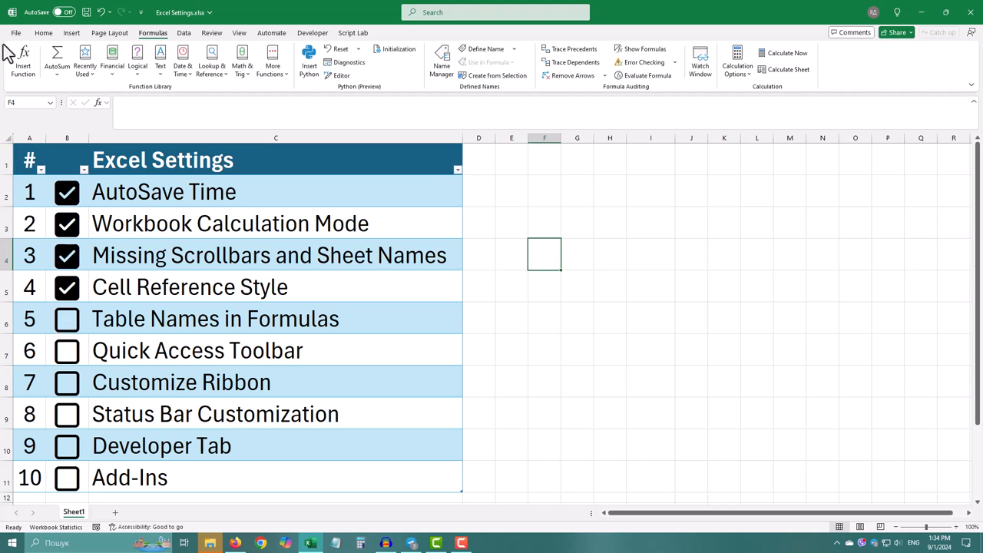
# - Toggle Use table names in formulas off and back on, then tick item 5
pyautogui.click(16, 32)
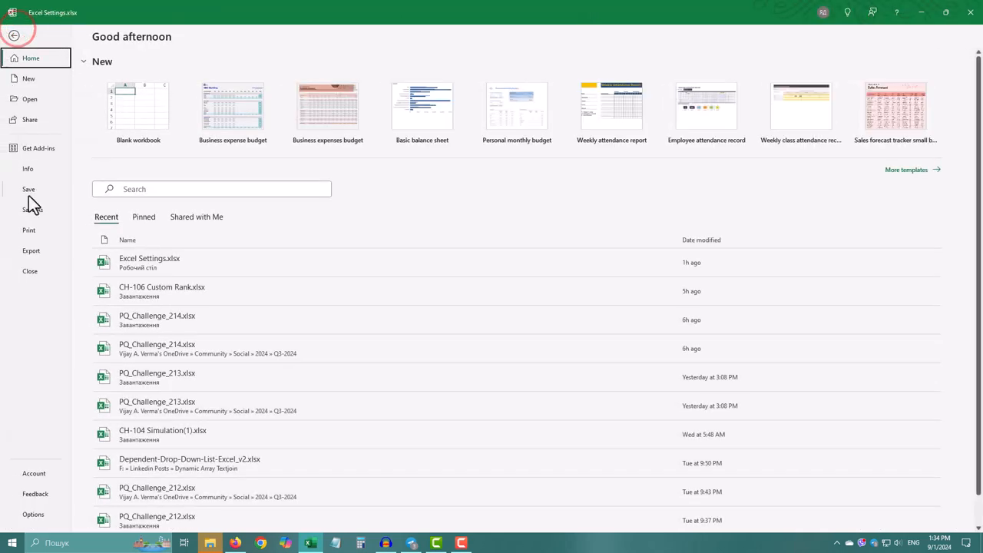
pyautogui.click(33, 514)
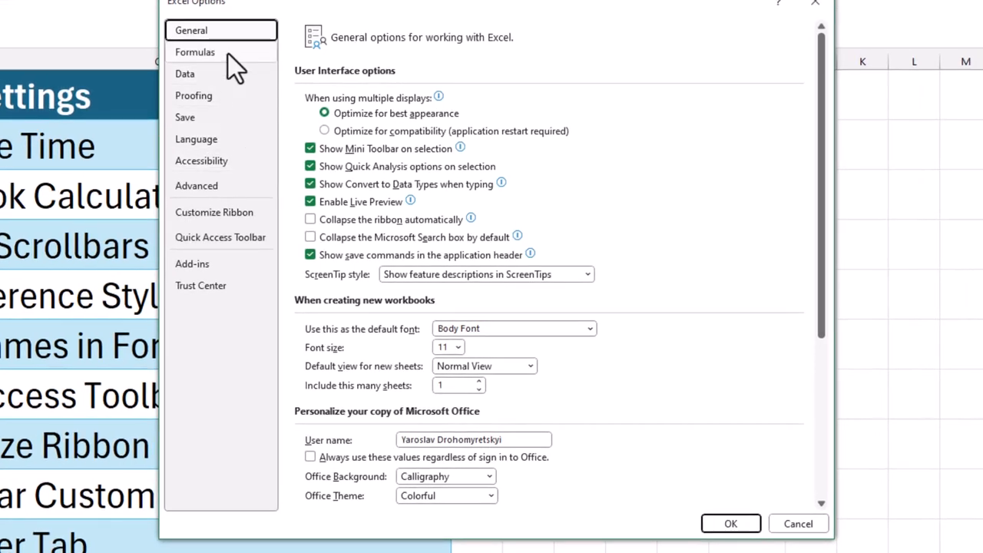
pyautogui.click(195, 51)
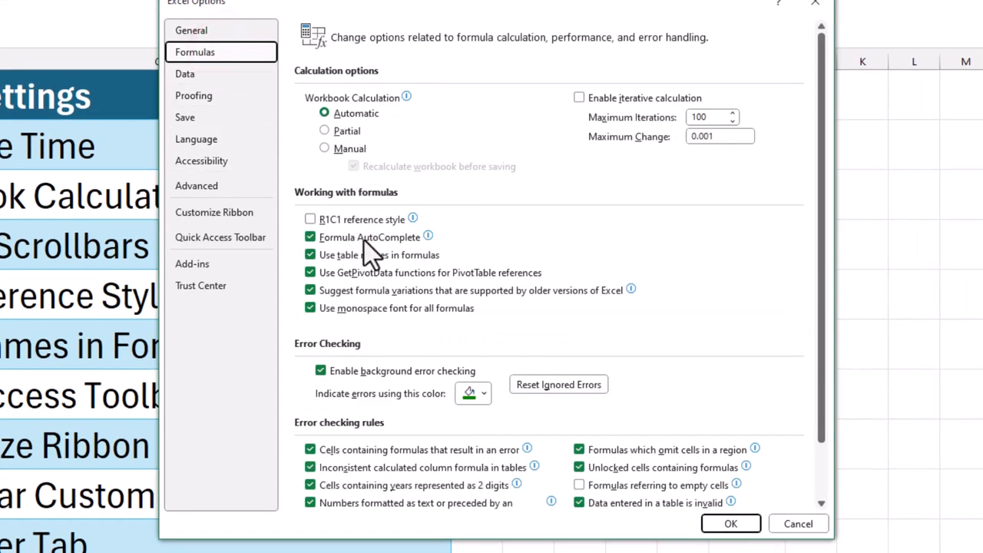
pyautogui.click(310, 254)
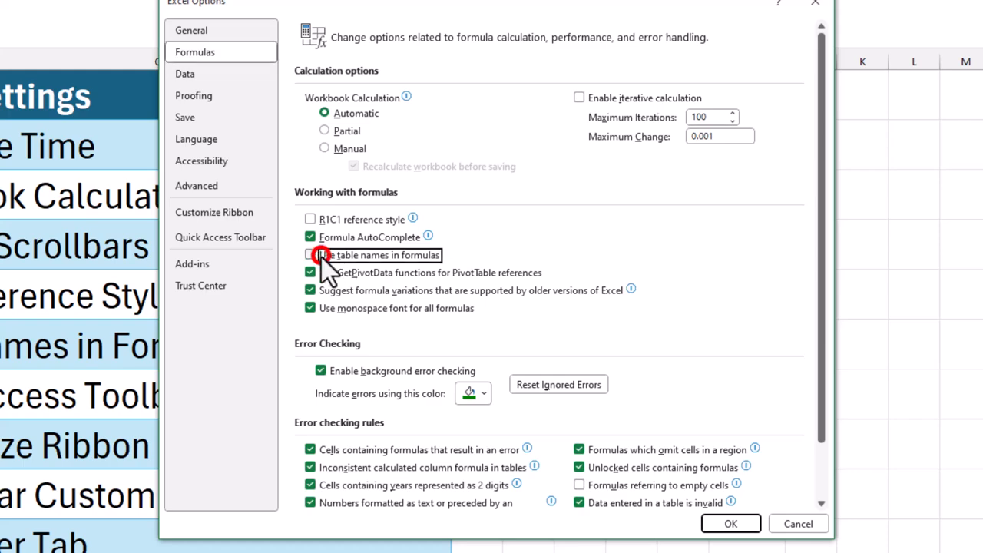
pyautogui.click(310, 255)
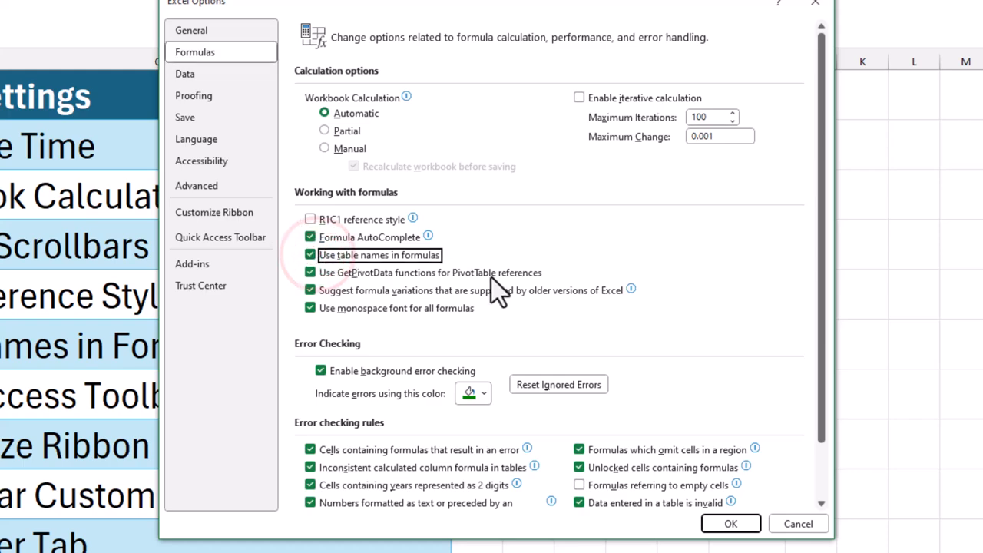
pyautogui.click(730, 523)
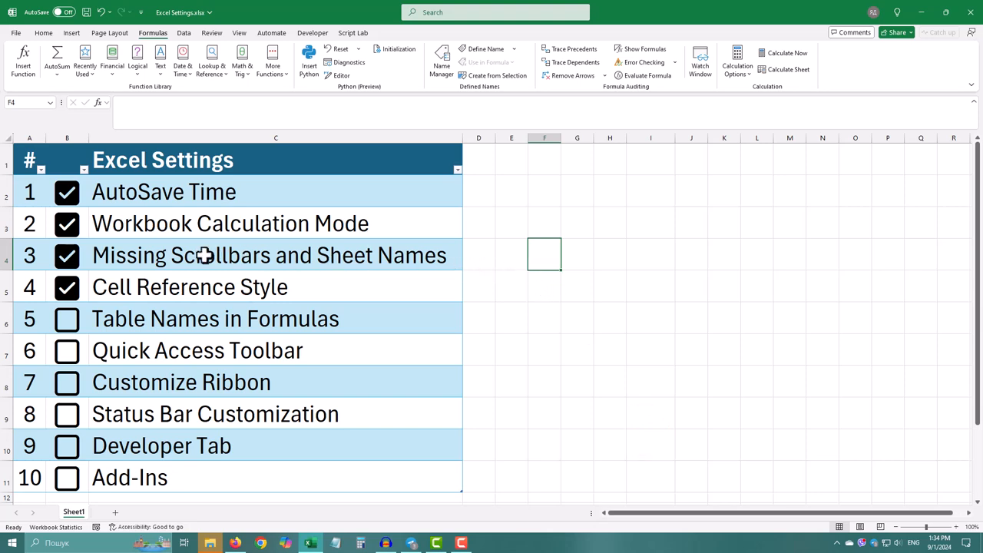
pyautogui.click(66, 318)
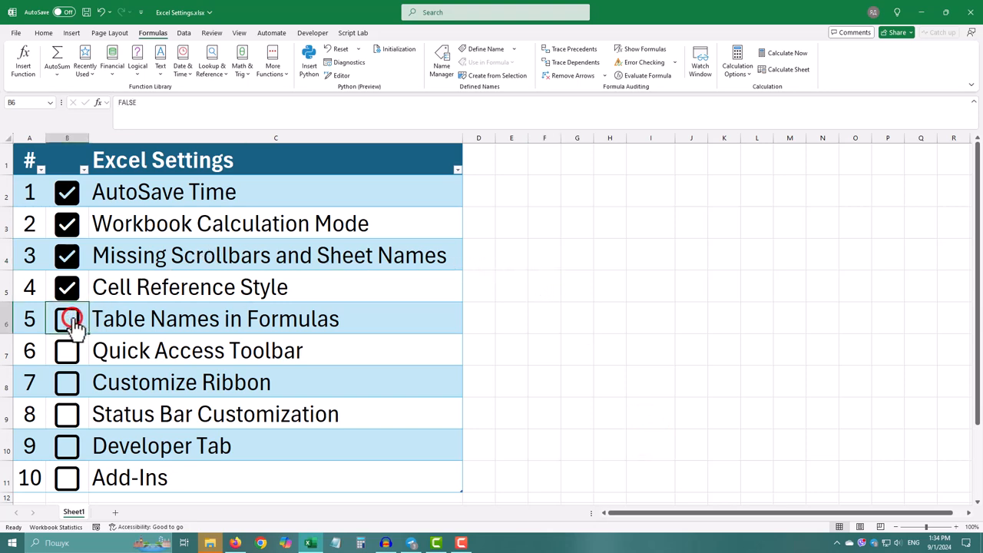
pyautogui.click(67, 319)
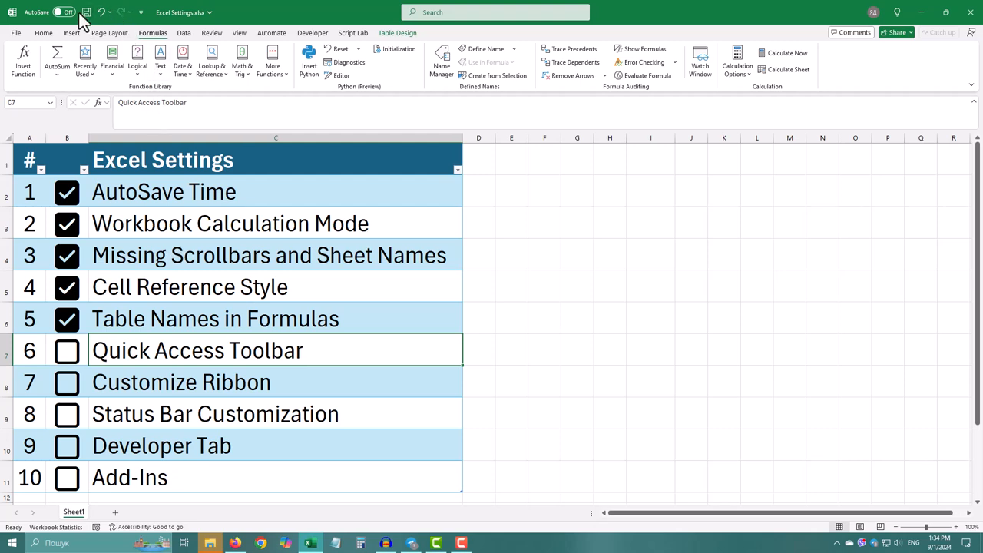
# - Add Quick Print from the toolbar dropdown and View Macros via More Commands
pyautogui.click(145, 12)
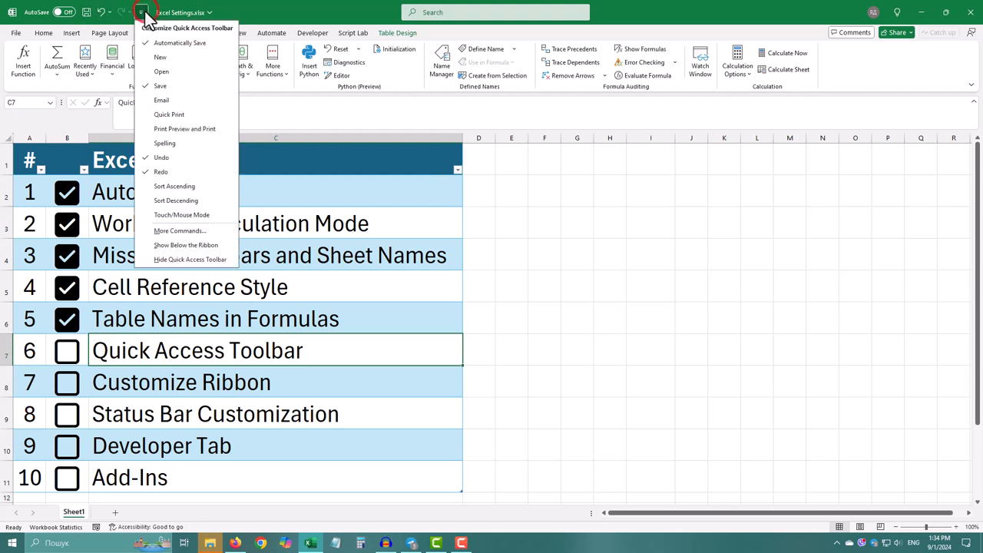
pyautogui.moveTo(169, 123)
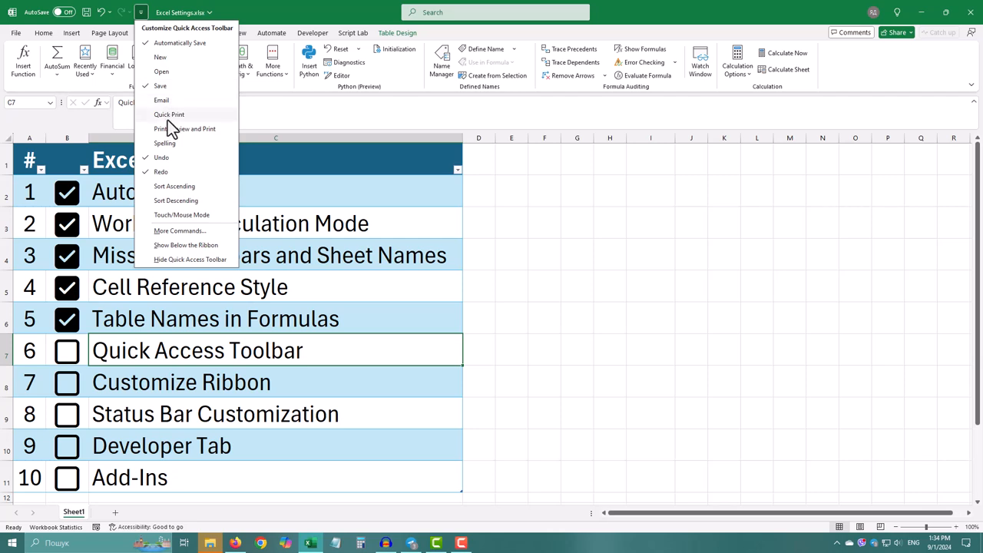
pyautogui.click(168, 114)
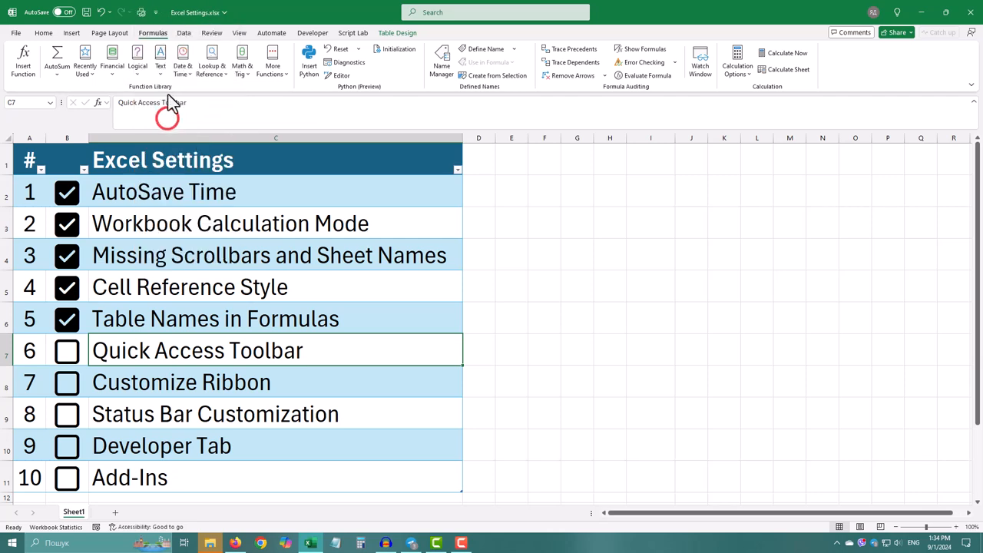
pyautogui.click(157, 12)
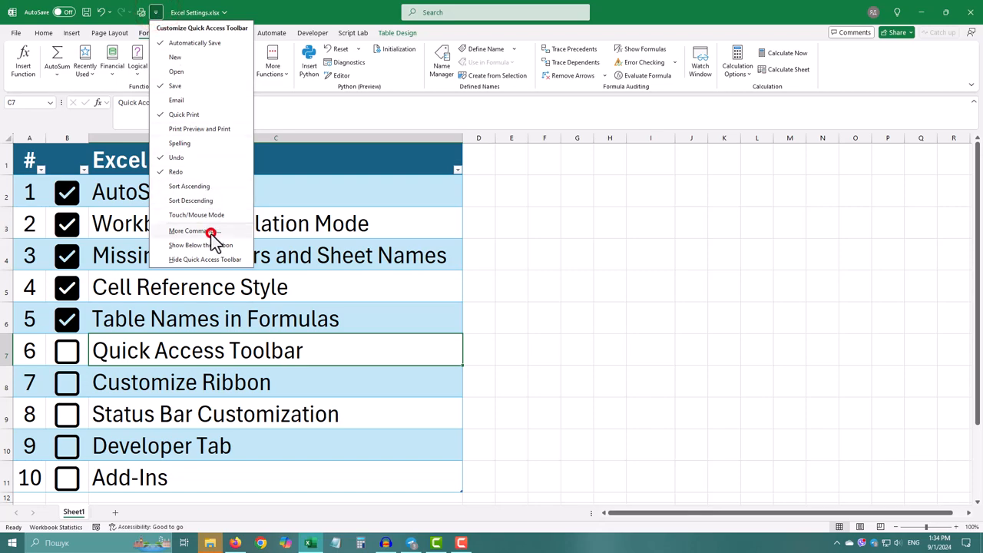
pyautogui.click(189, 231)
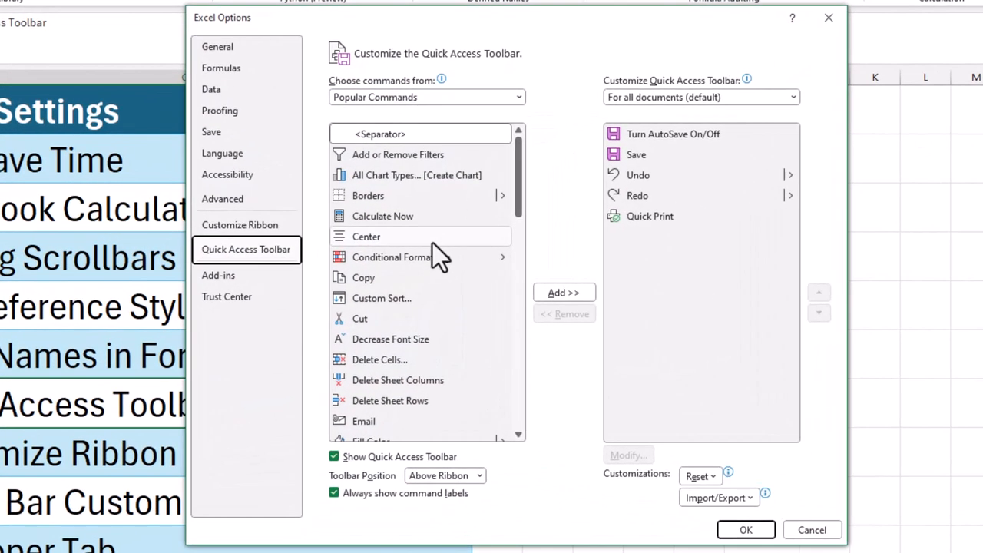
pyautogui.scroll(-3)
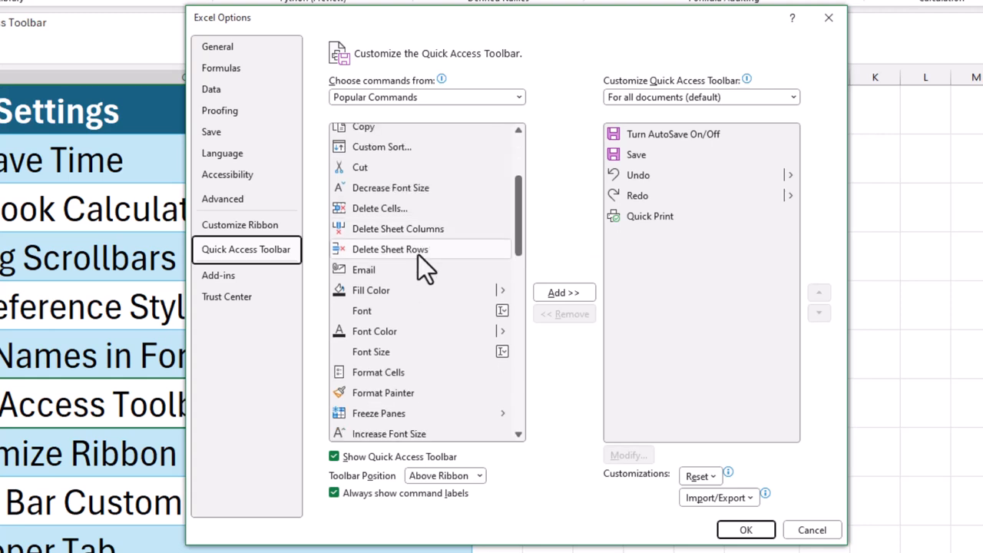
pyautogui.scroll(-3)
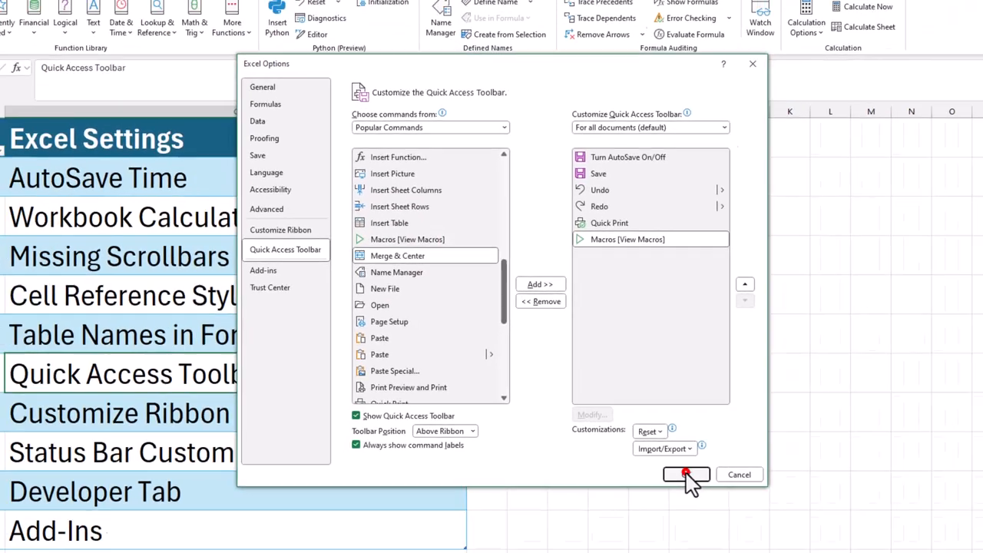
pyautogui.click(686, 474)
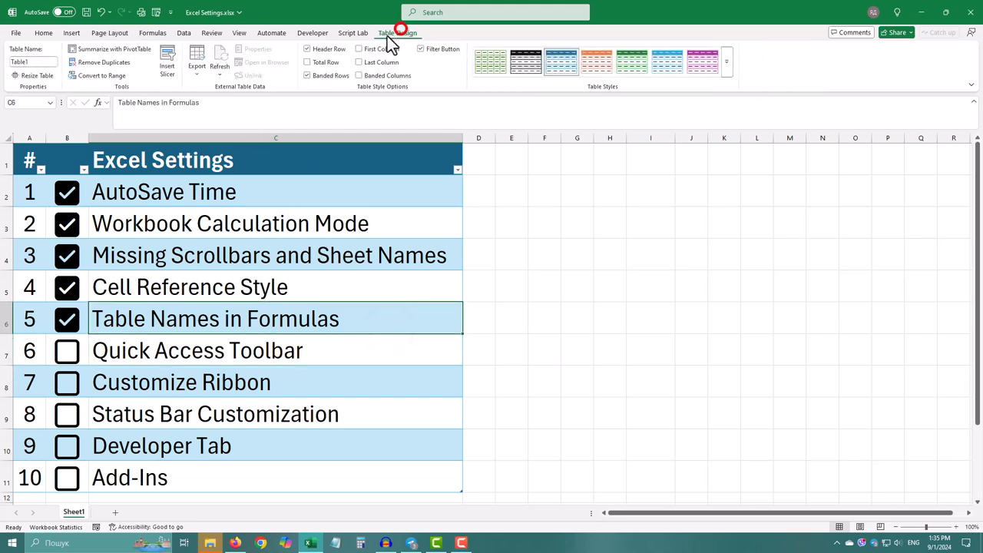
# - Add Table Name to the Quick Access Toolbar, rename the table newname, tick item 6
pyautogui.click(397, 32)
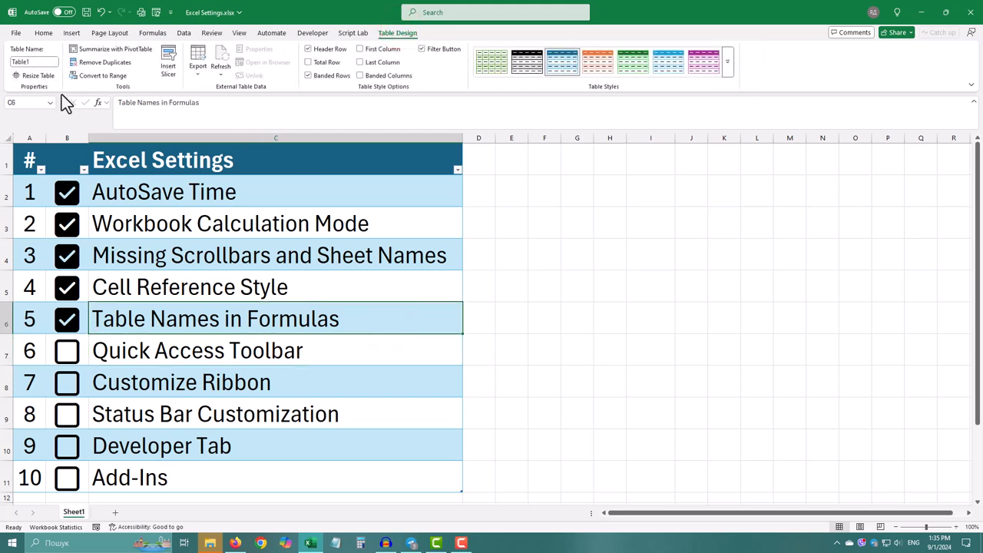
pyautogui.rightClick(46, 60)
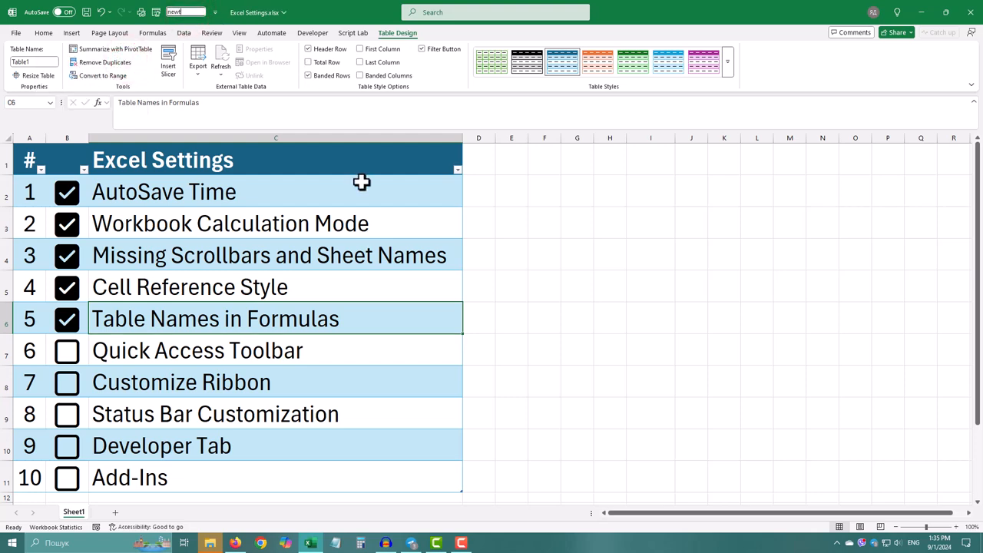
pyautogui.write('newname')
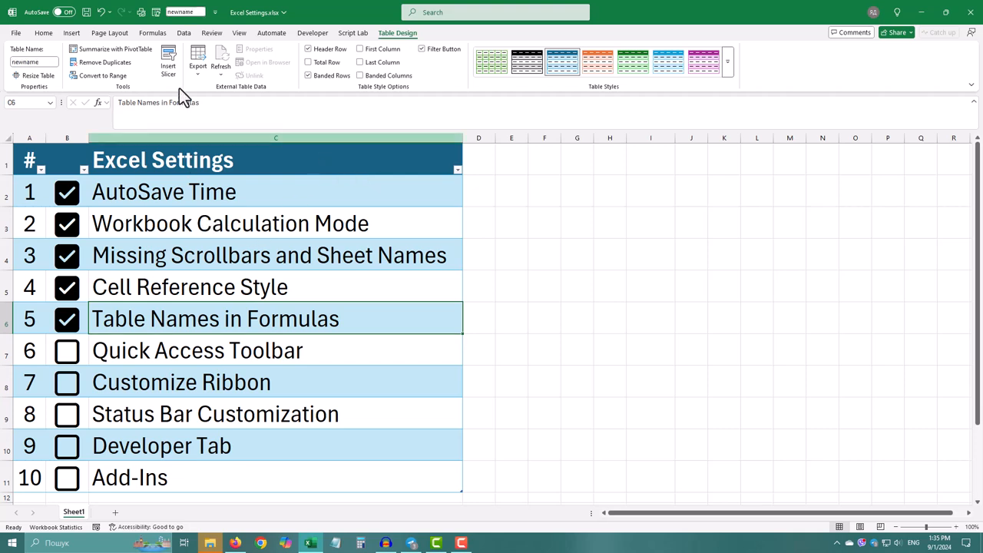
pyautogui.click(67, 350)
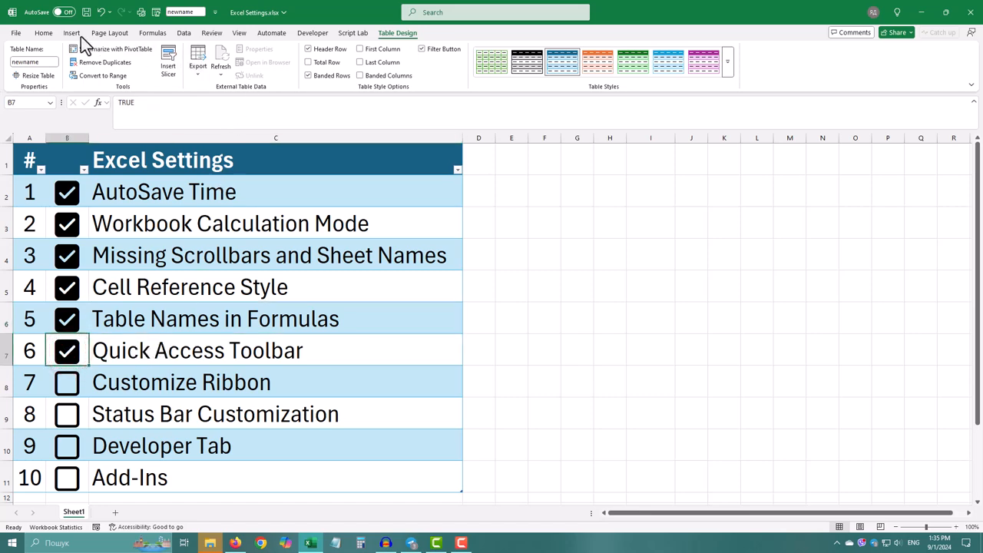
pyautogui.click(43, 32)
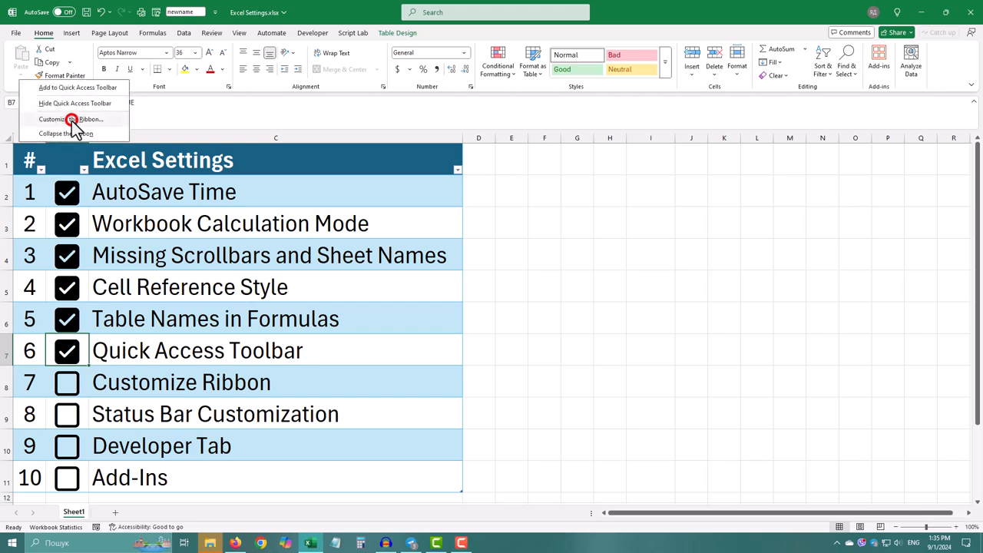
pyautogui.click(71, 119)
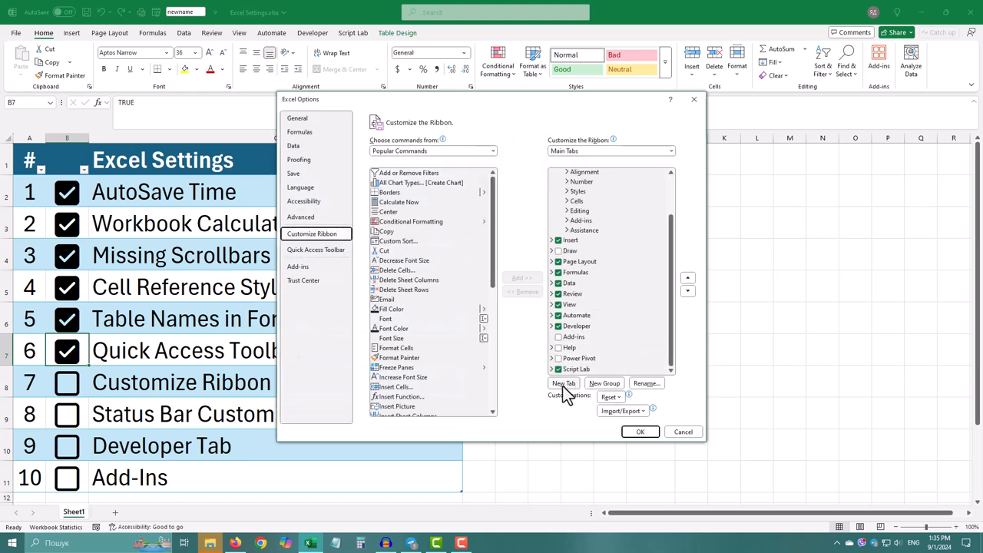
pyautogui.moveTo(566, 391)
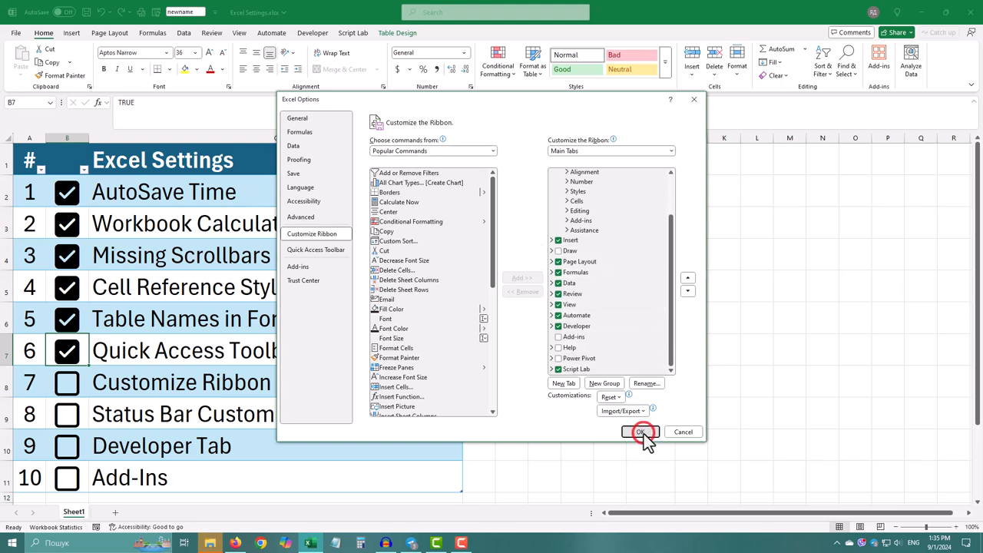
pyautogui.click(641, 431)
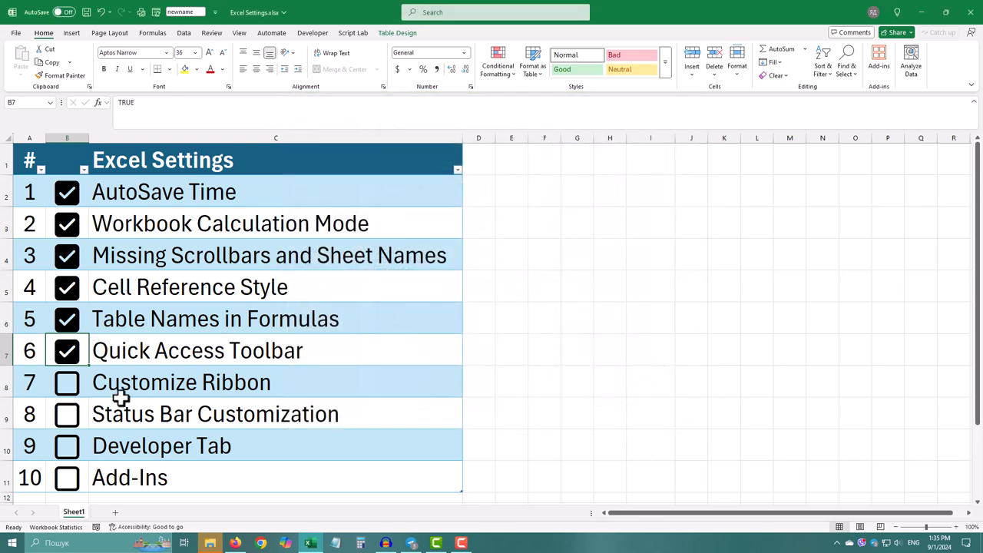
# - Tick Customize Ribbon and Status Bar Customization, then show the Developer tab
pyautogui.click(67, 383)
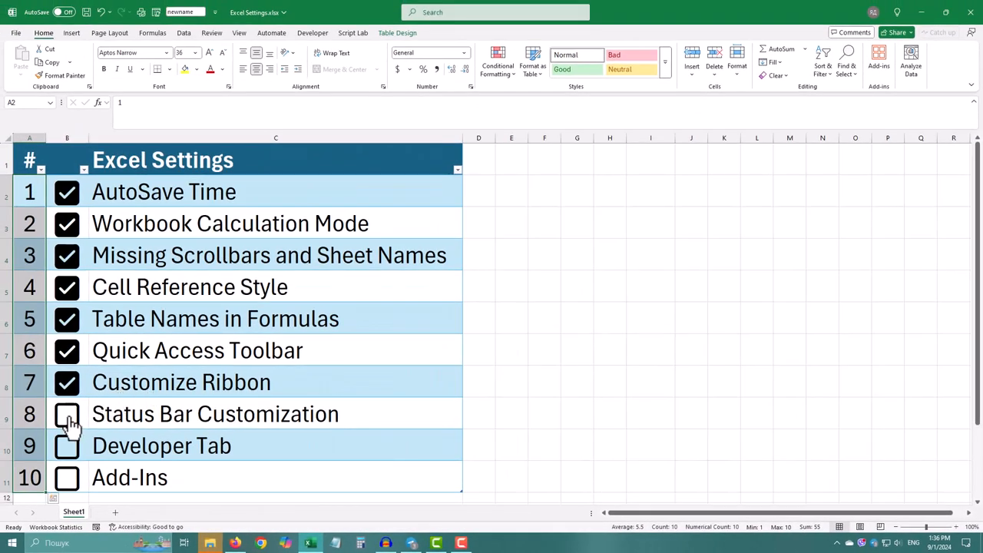
pyautogui.click(67, 414)
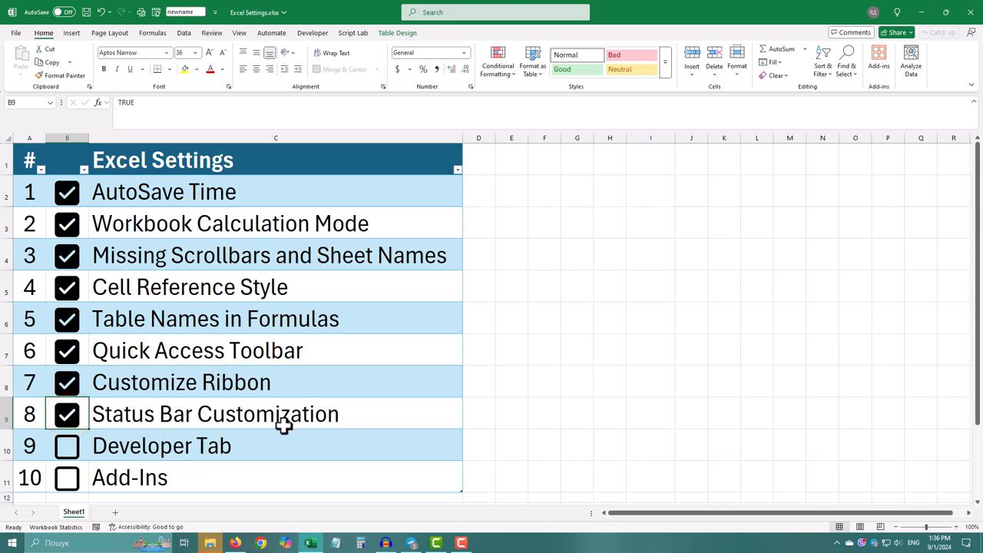
pyautogui.click(311, 32)
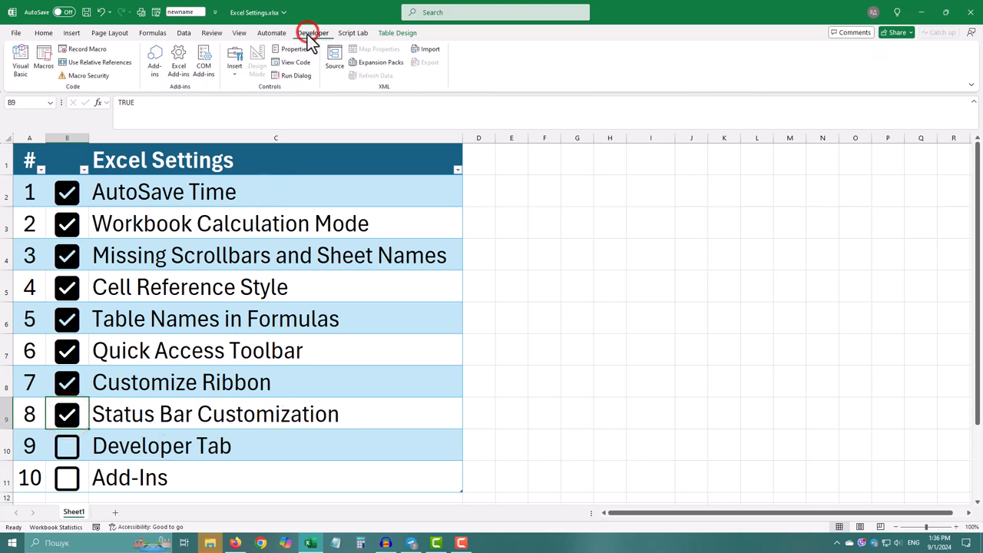
pyautogui.click(312, 32)
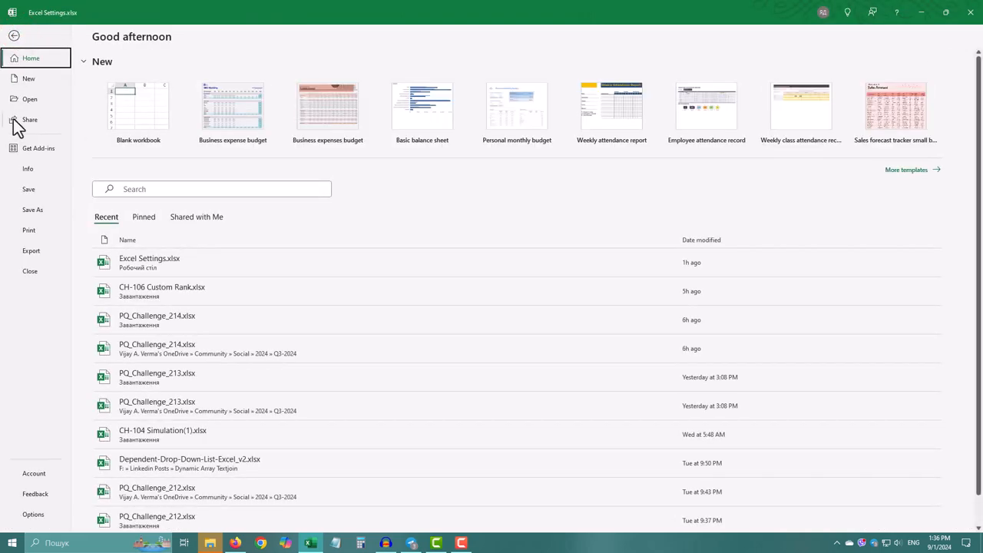
pyautogui.click(14, 35)
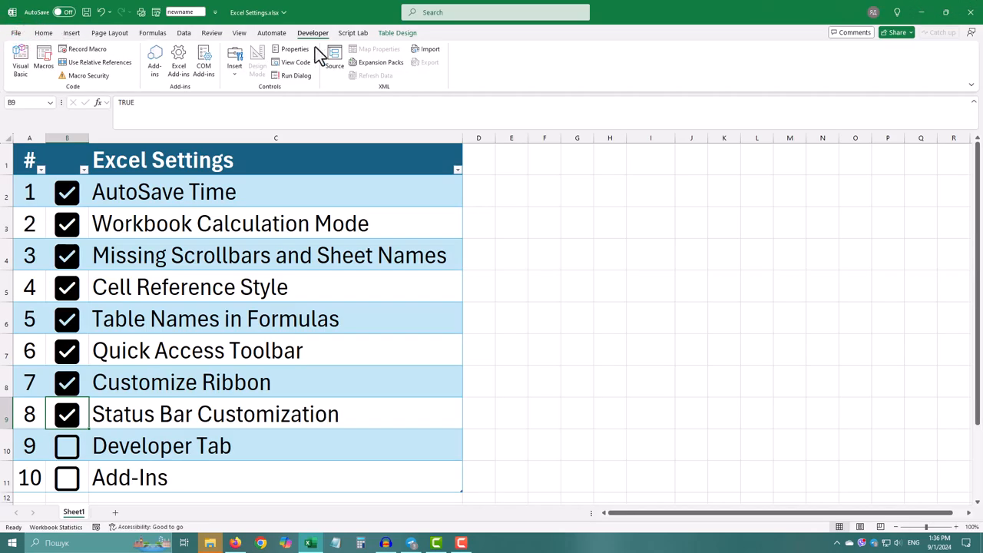
pyautogui.rightClick(319, 54)
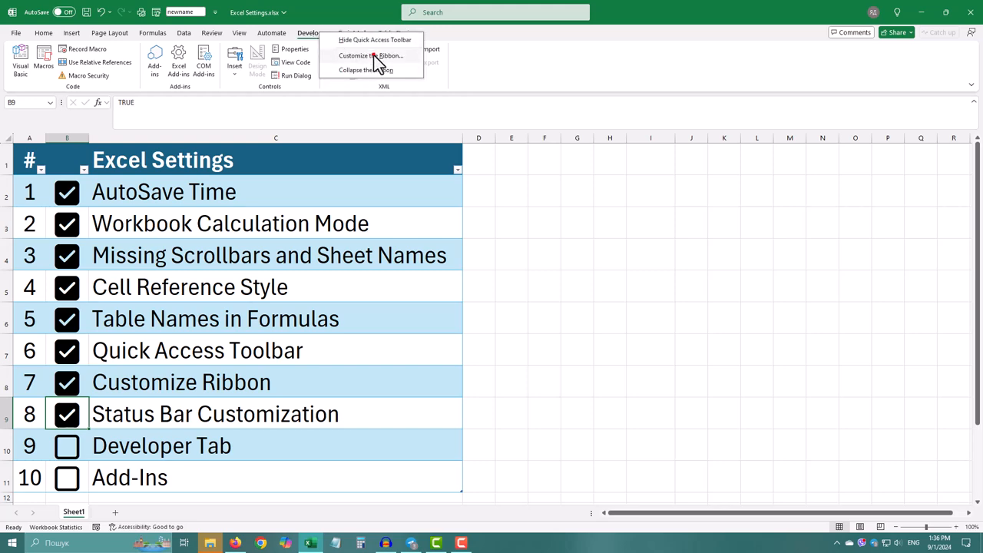
pyautogui.click(371, 55)
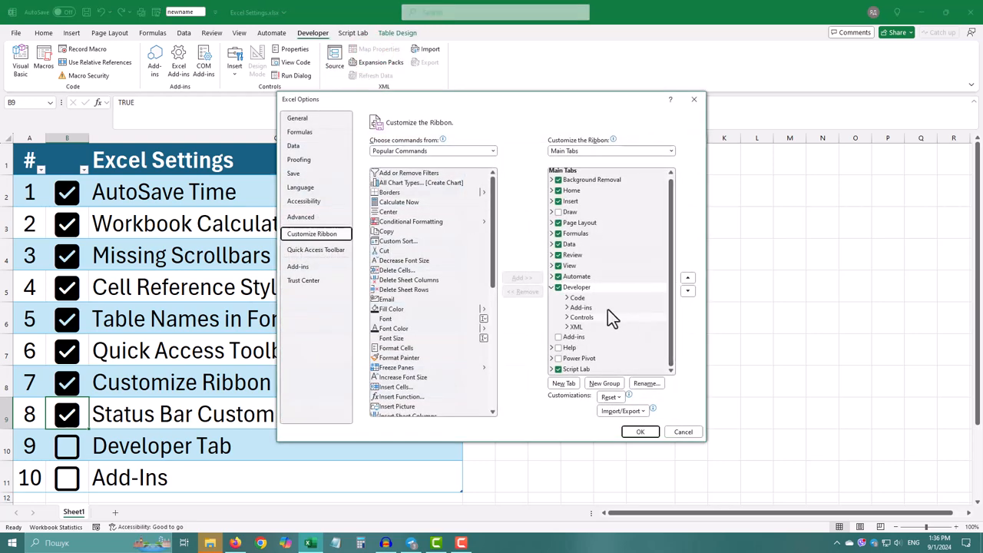
pyautogui.click(576, 287)
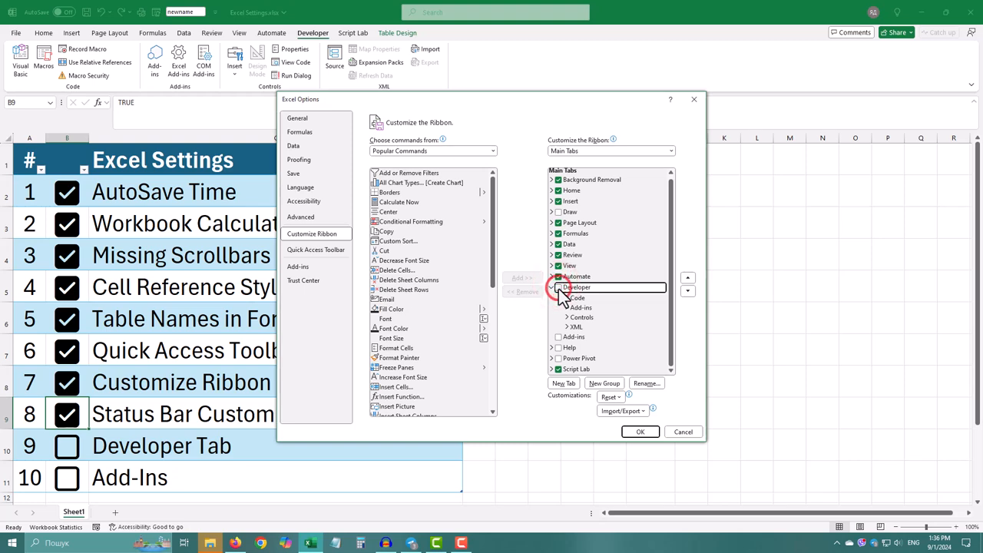
pyautogui.click(559, 286)
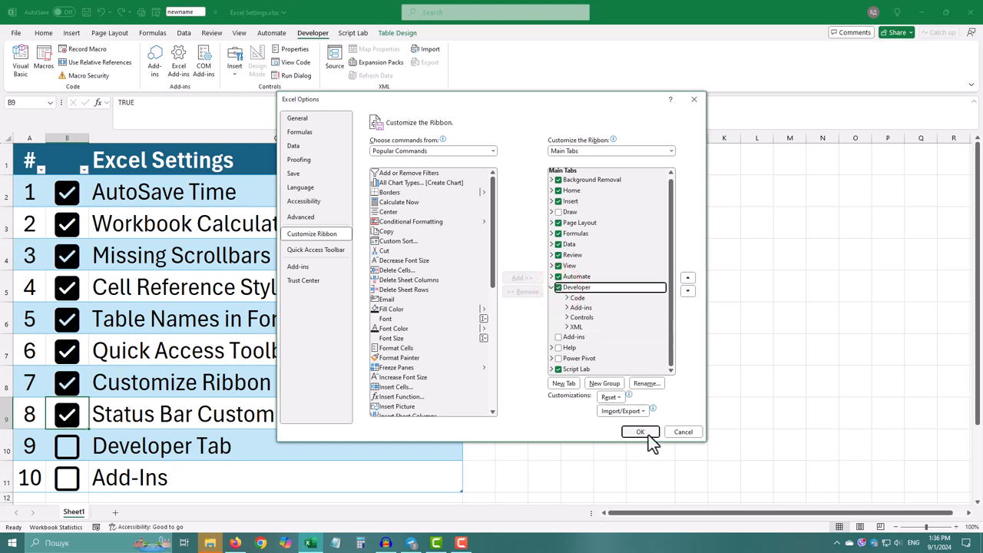
pyautogui.click(640, 432)
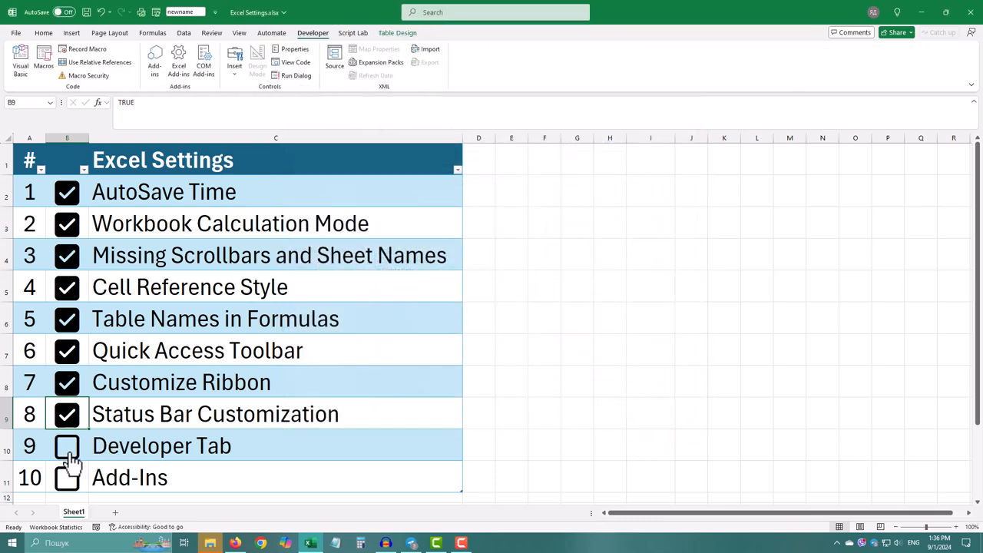
# - Tick the Developer Tab checkbox in row 9
pyautogui.click(66, 446)
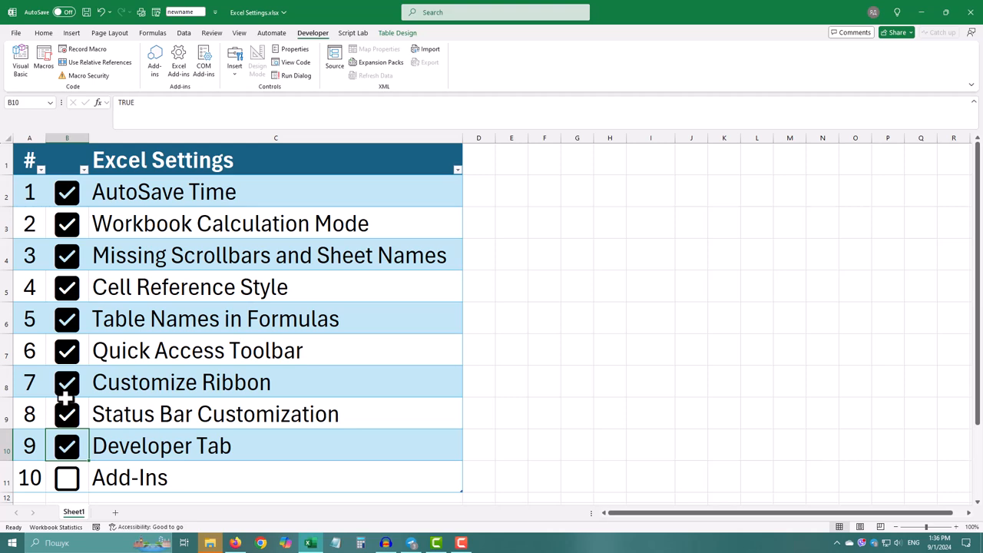
pyautogui.moveTo(146, 537)
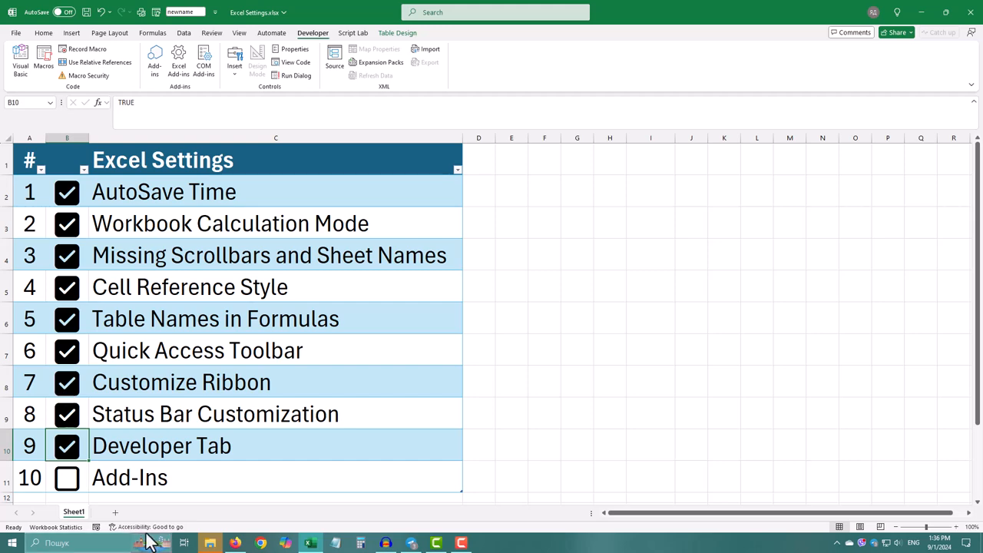
# - Enable Analysis ToolPak and Solver Add-in through Options > Add-ins > Go
pyautogui.click(16, 33)
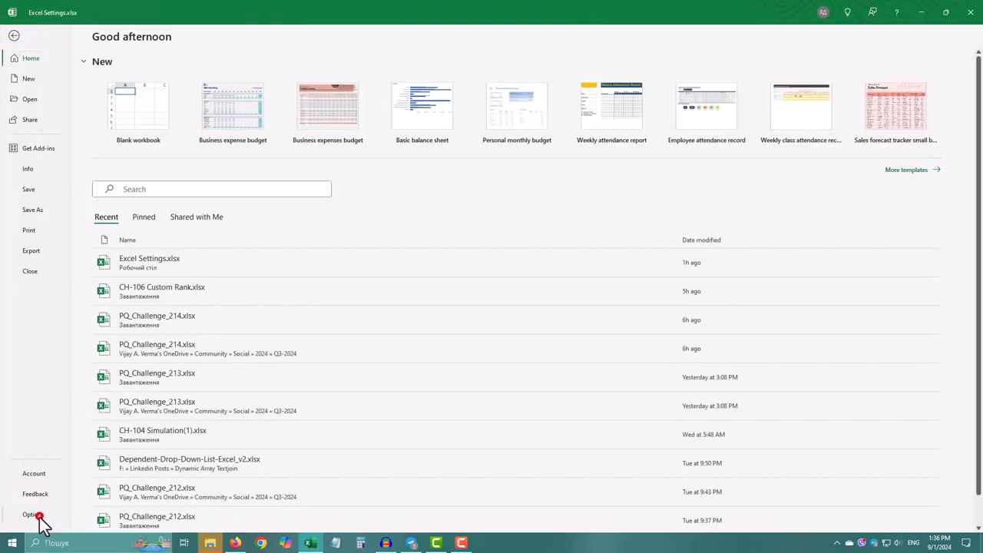
pyautogui.click(31, 514)
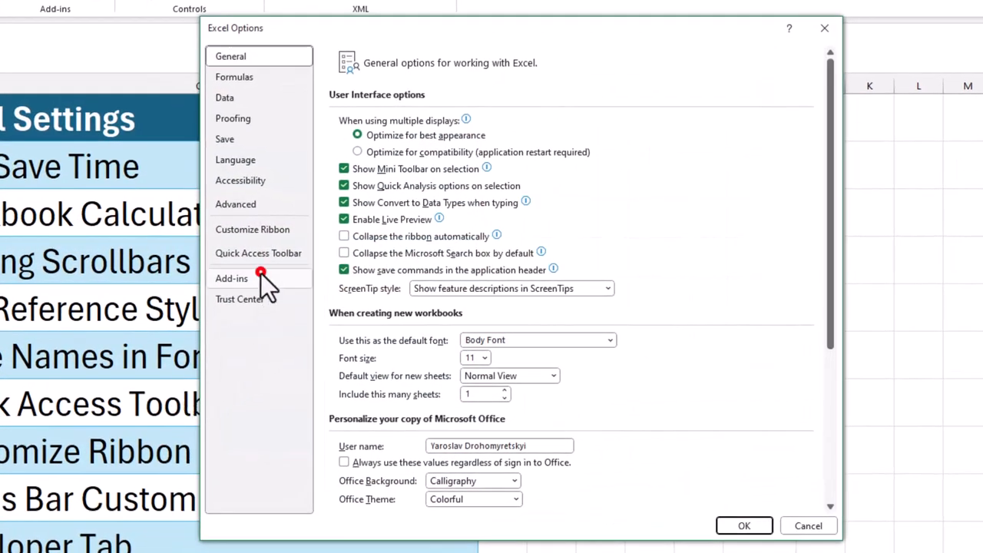
pyautogui.click(259, 278)
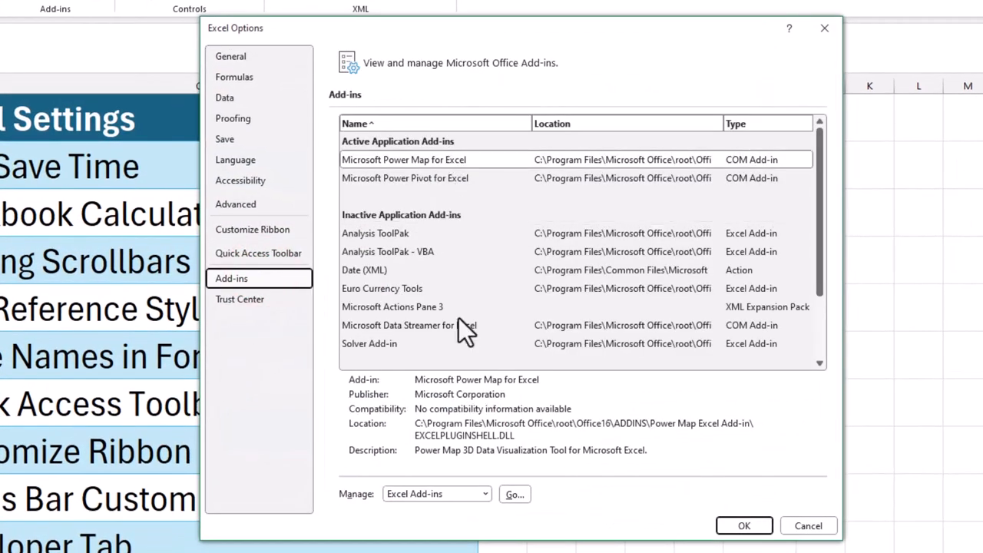
pyautogui.click(514, 493)
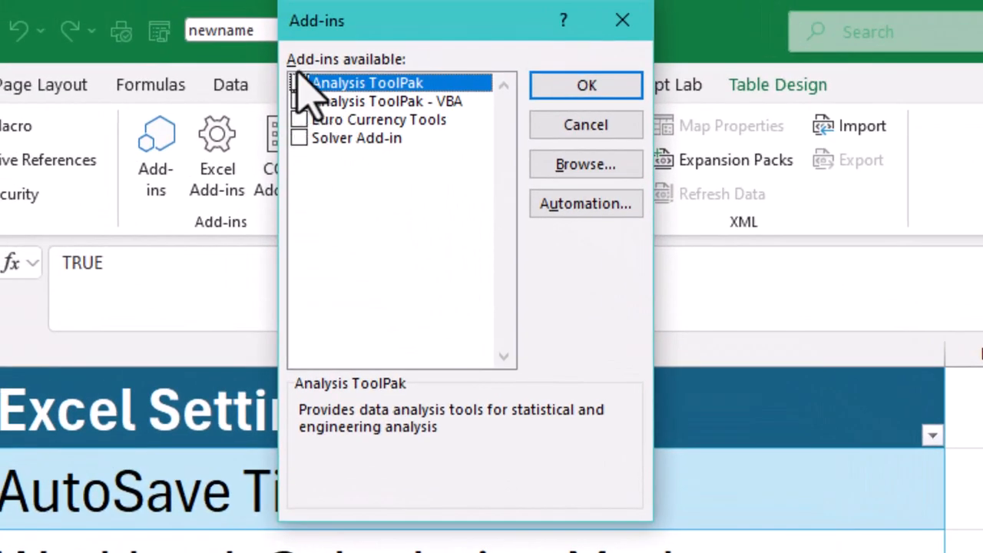
pyautogui.click(298, 138)
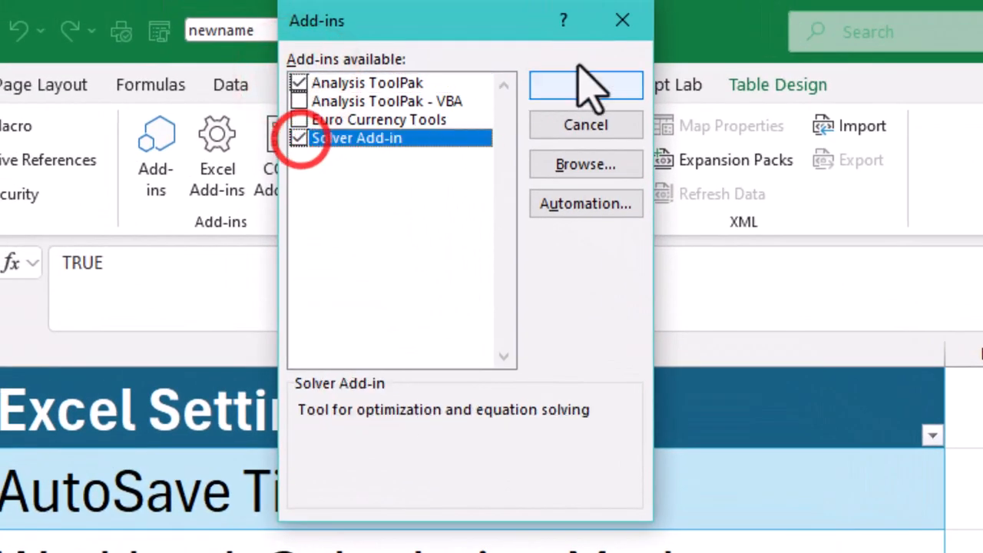
pyautogui.click(585, 84)
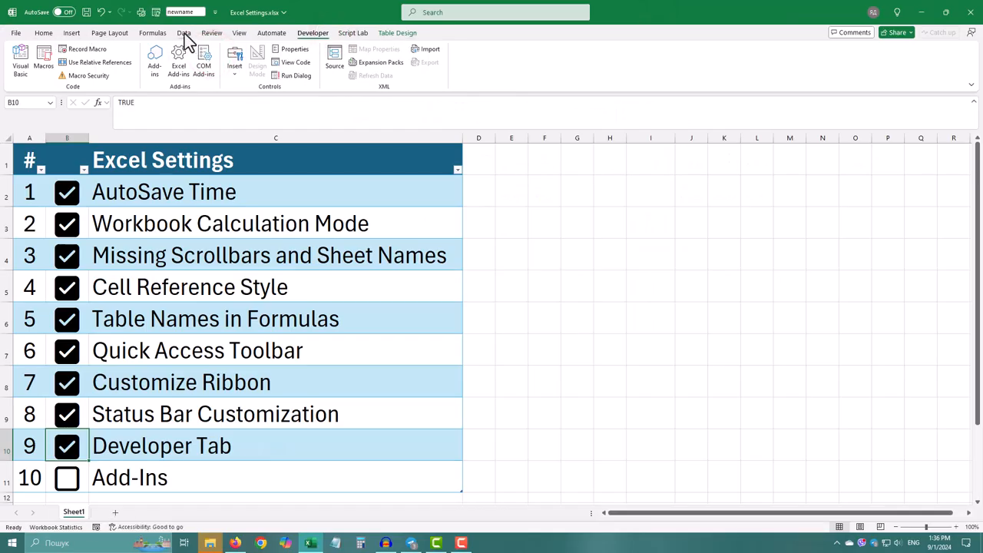
# - View the new Data tab analysis tools and tick the Add-Ins item
pyautogui.click(184, 32)
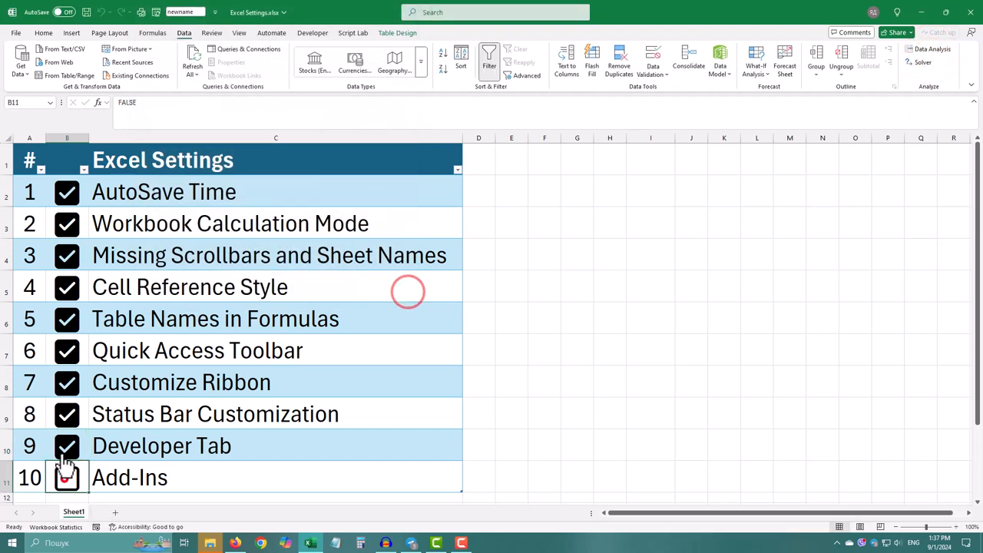
pyautogui.click(878, 60)
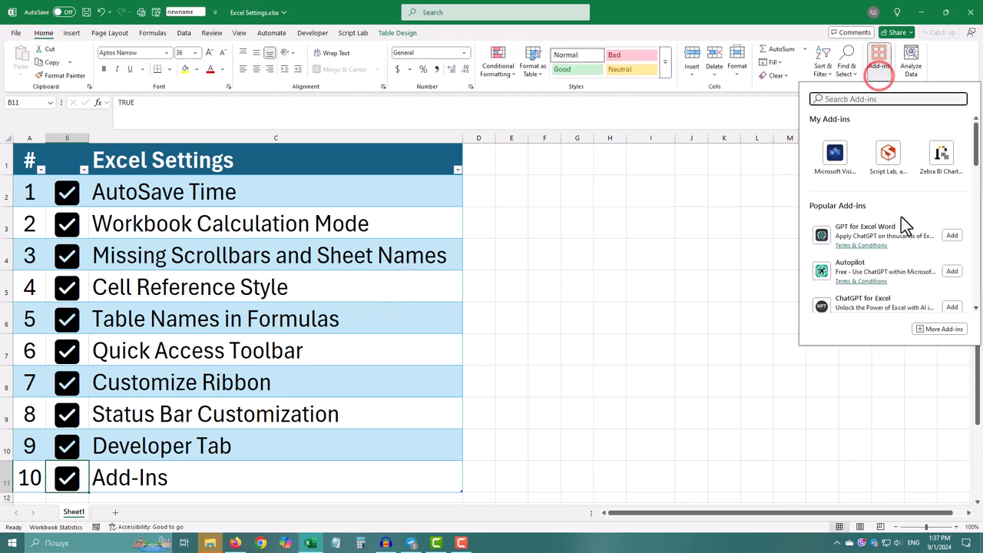
pyautogui.scroll(-3)
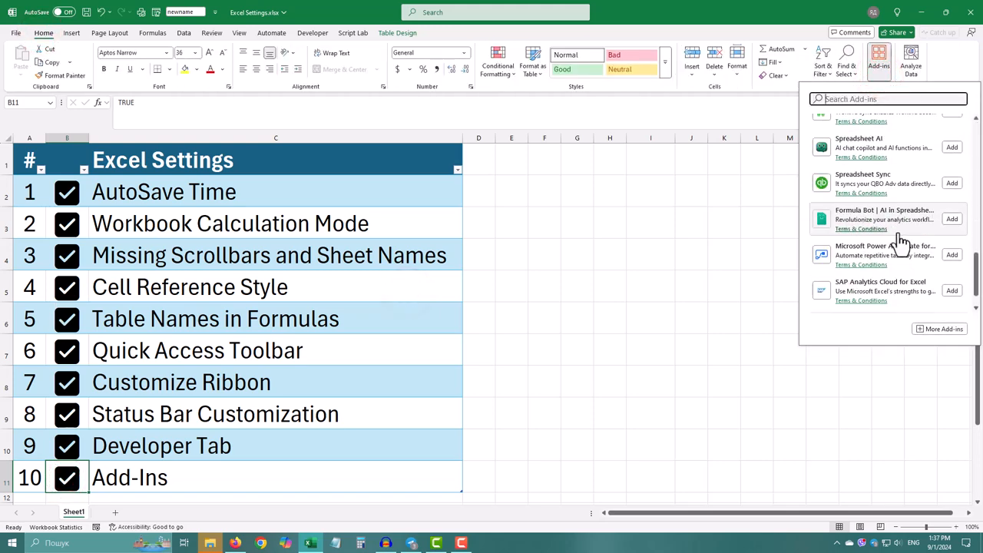
pyautogui.scroll(-3)
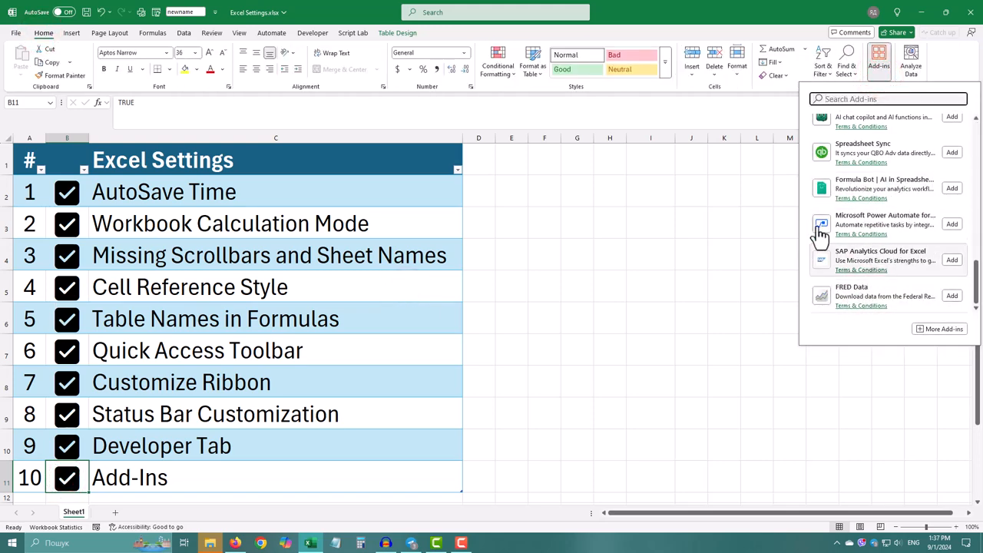